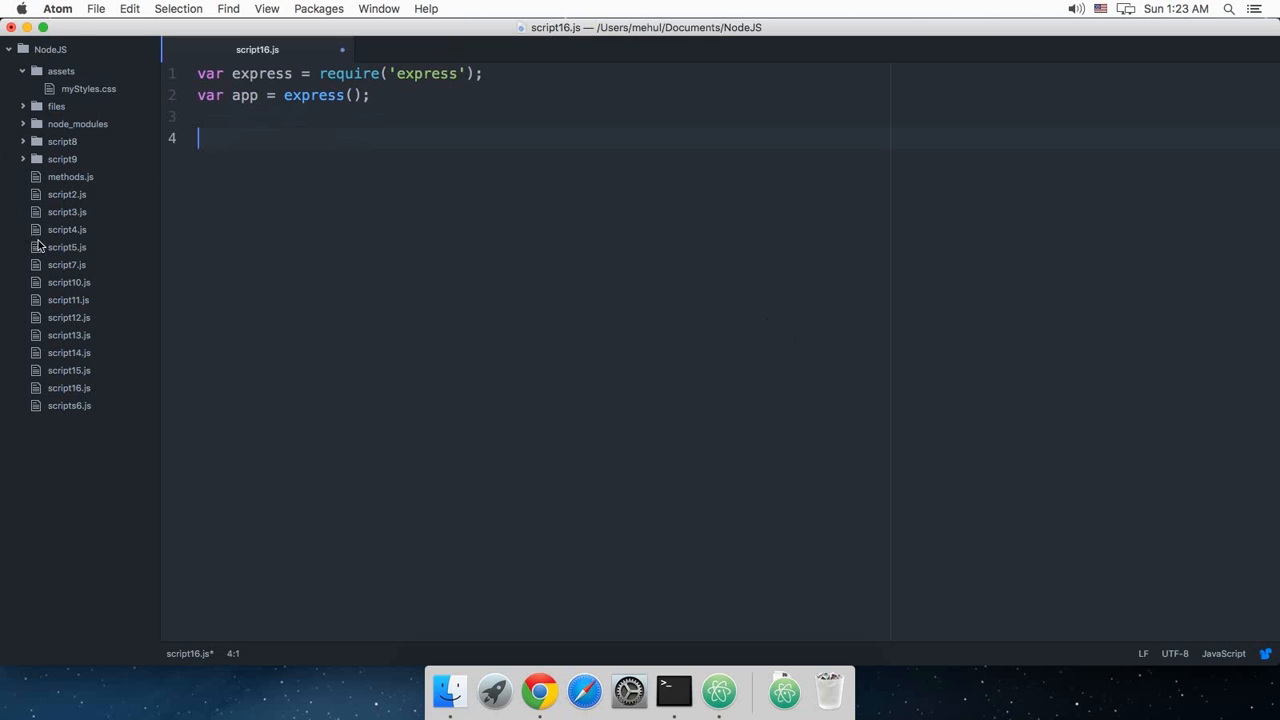
After checking the old http server script, start an app.get('/', function route in script16.js.
{"action": "left_click", "coordinate": [66, 229]}
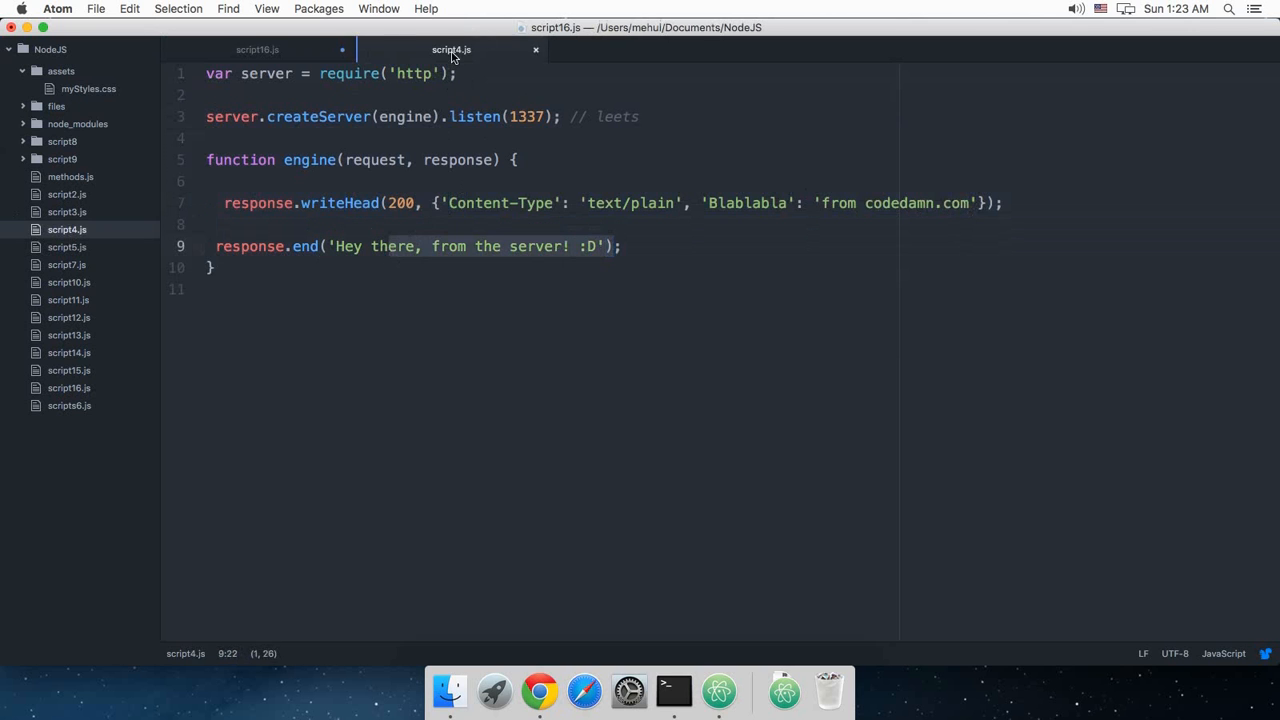
{"action": "left_click", "coordinate": [257, 50]}
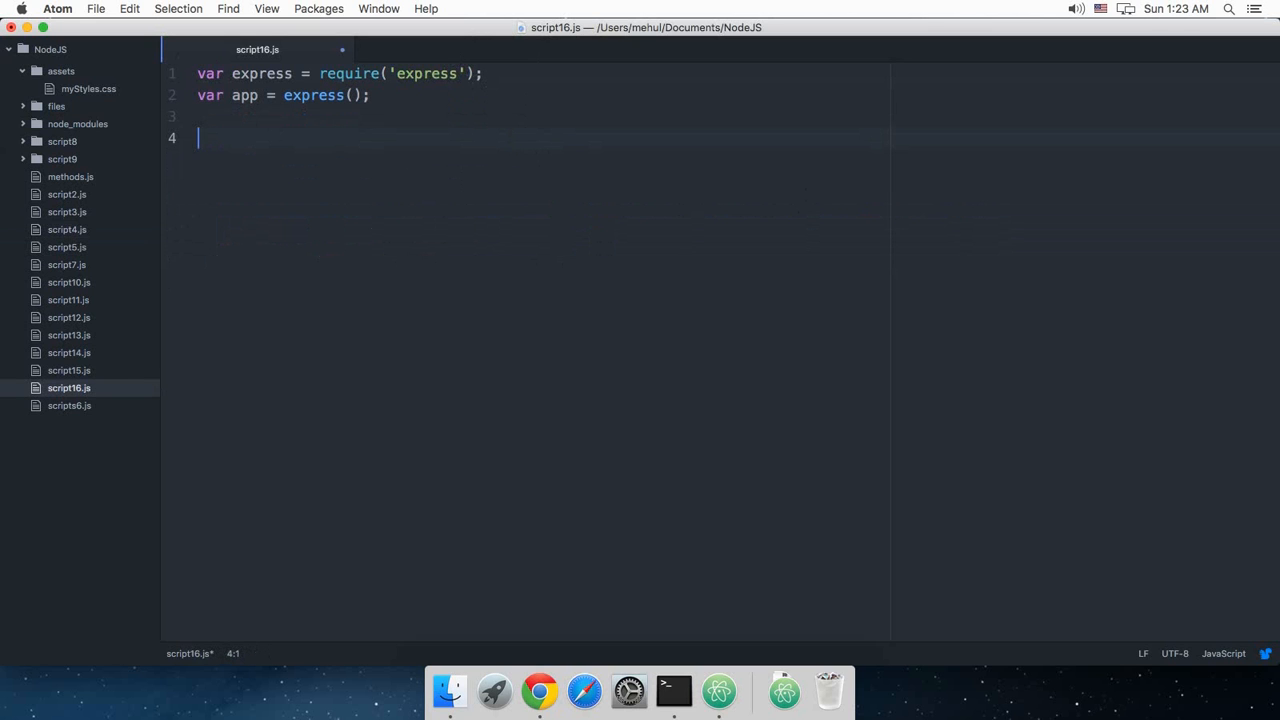
{"action": "type", "text": "ap"}
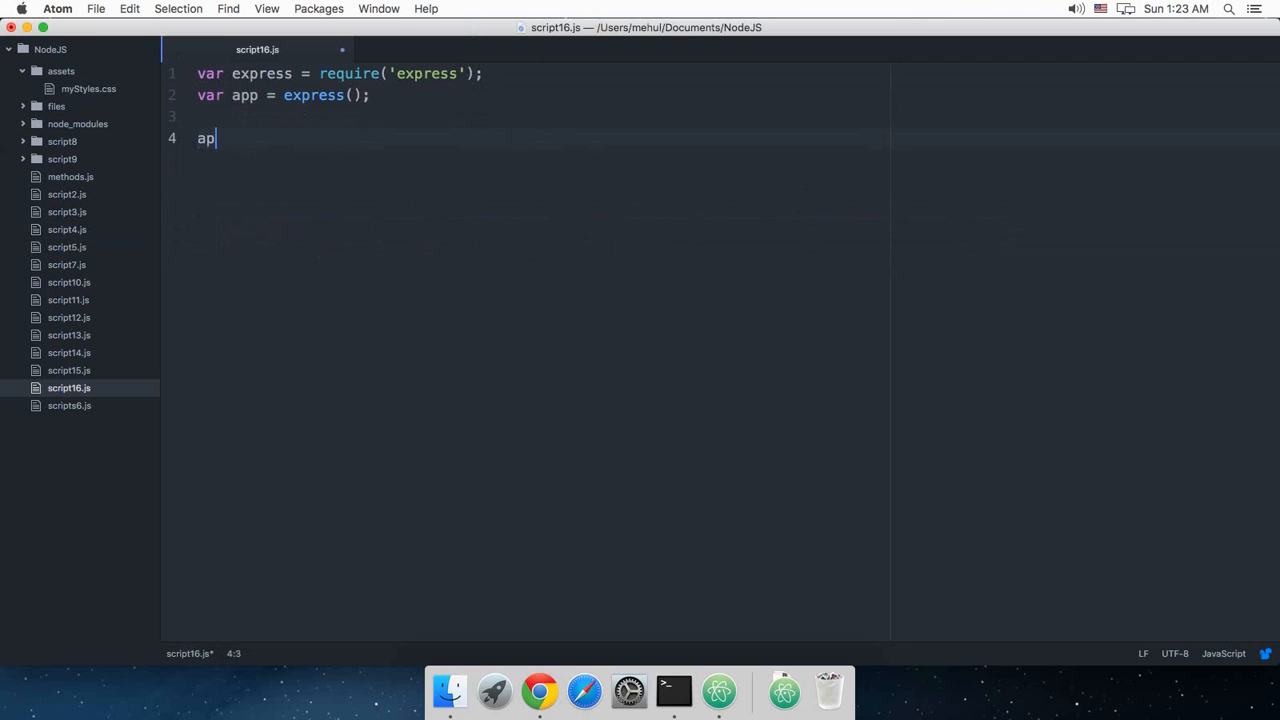
{"action": "type", "text": "p.get('')"}
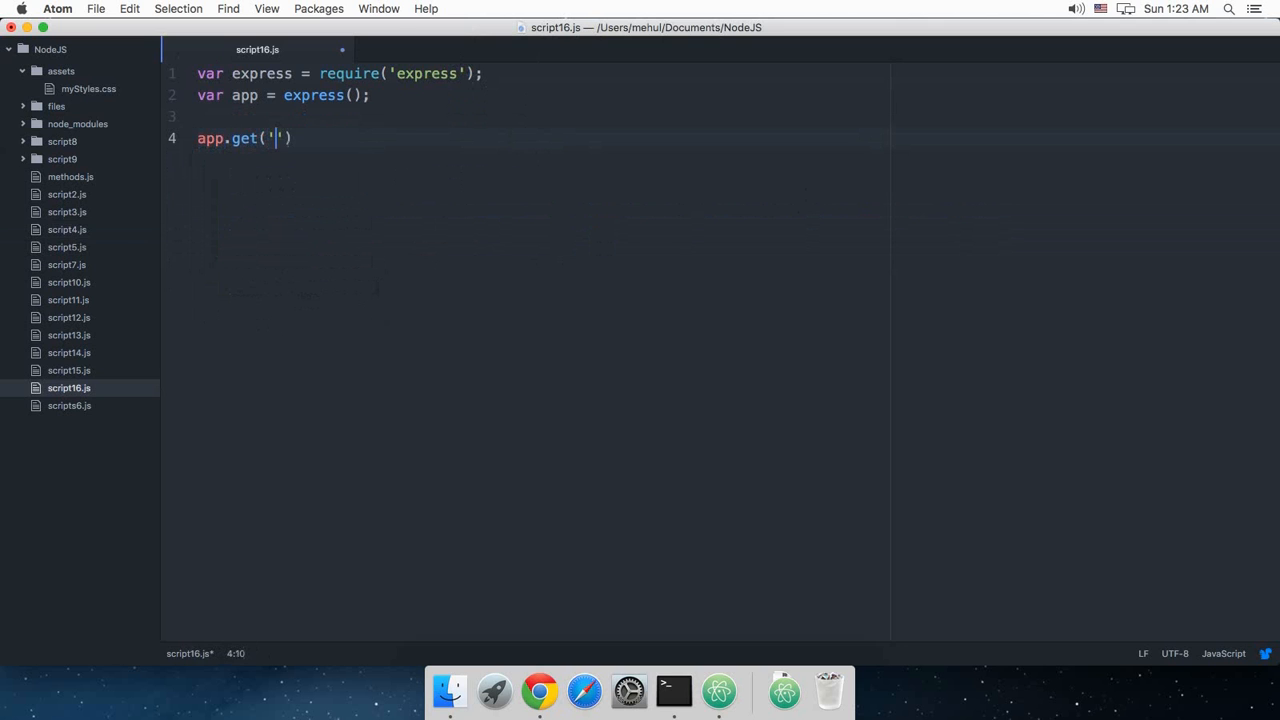
{"action": "type", "text": "/"}
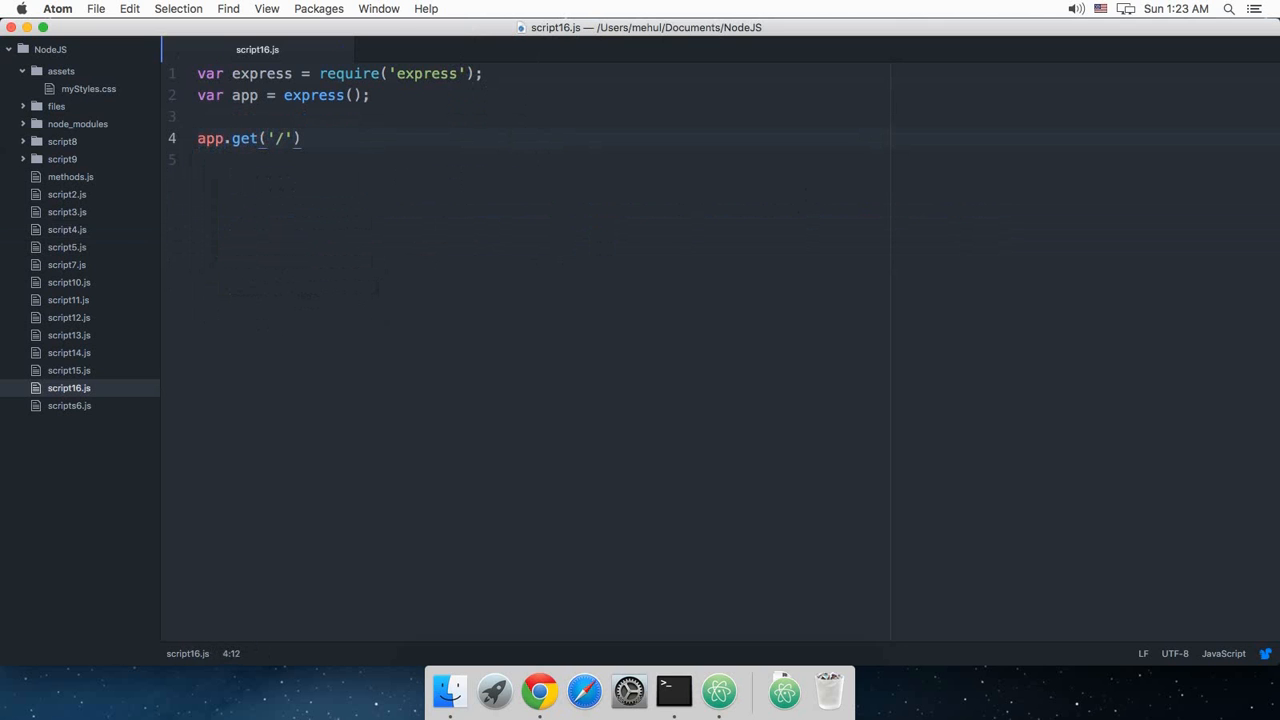
{"action": "type", "text": ", function(req,"}
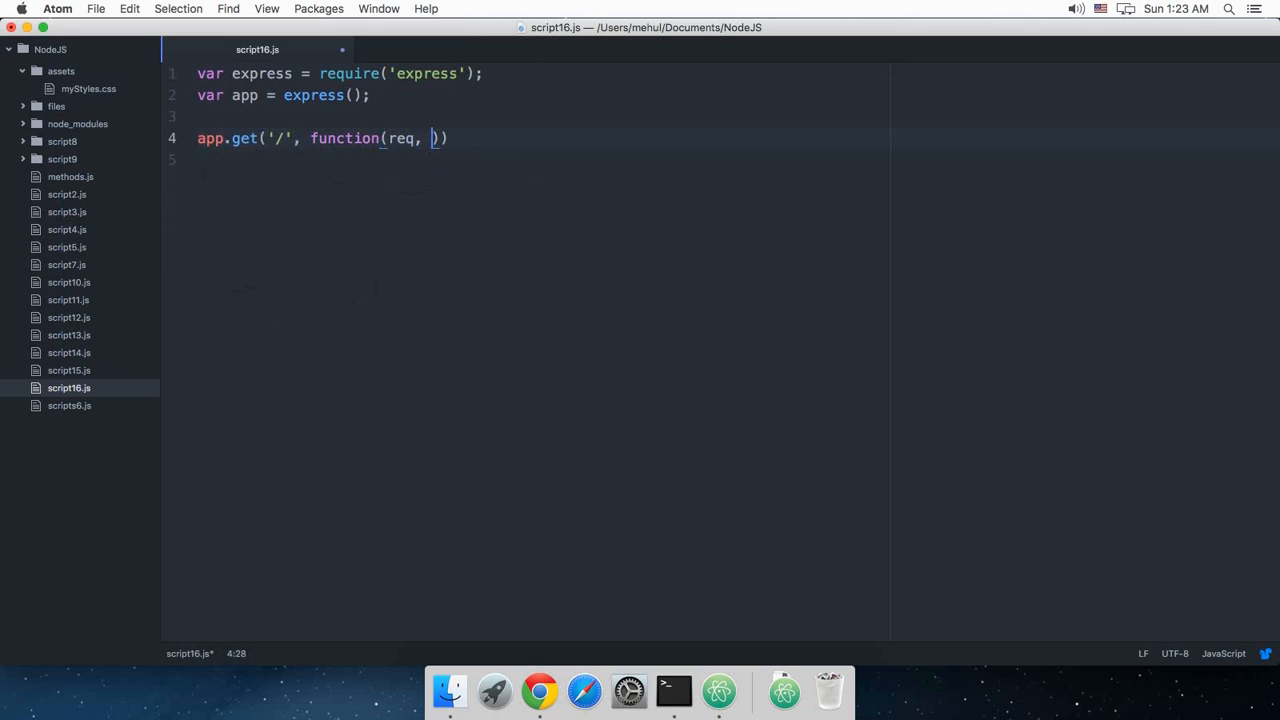
Make the route handler call resp.sendFile('index.html').
{"action": "type", "text": "resp"}
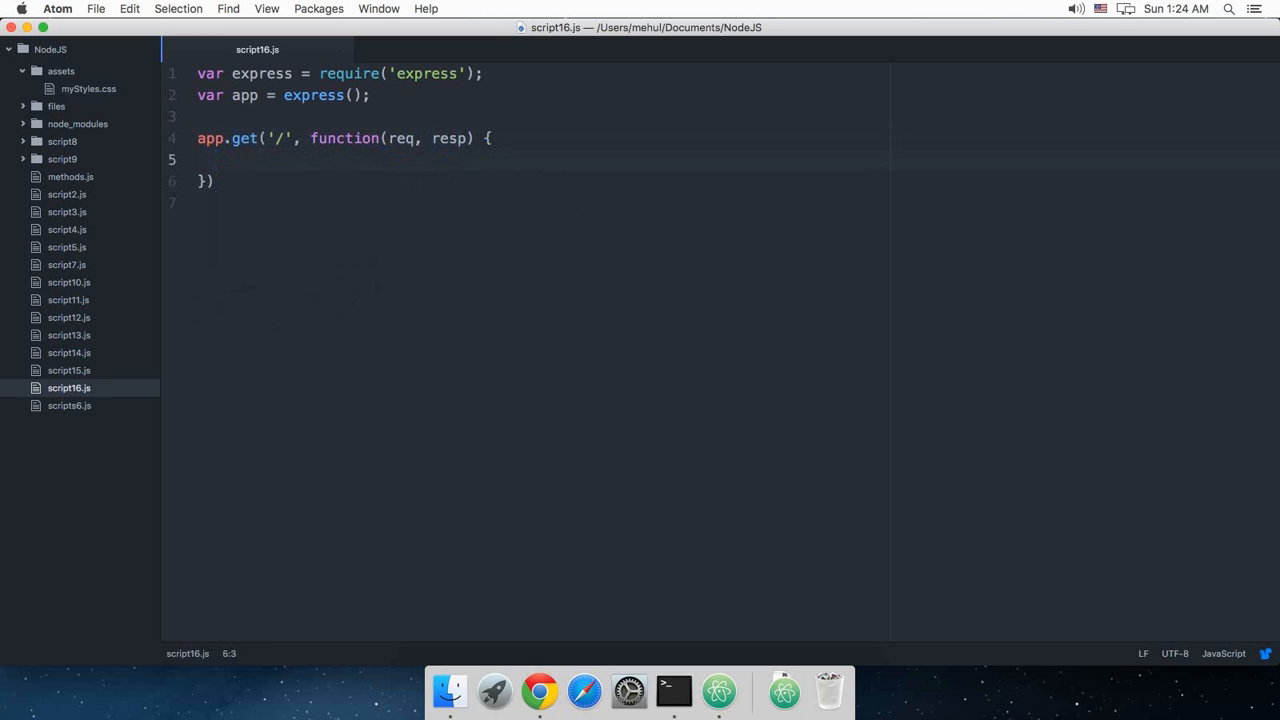
{"action": "type", "text": "resp."}
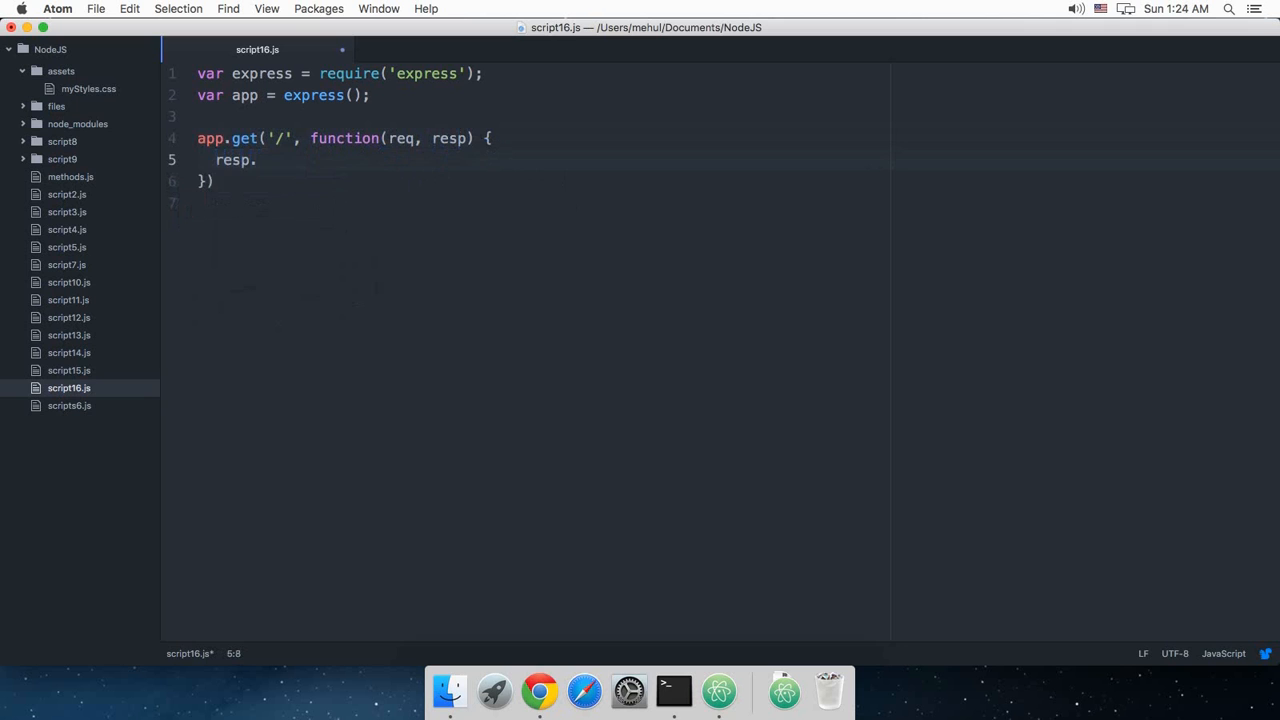
{"action": "type", "text": "sendFile()"}
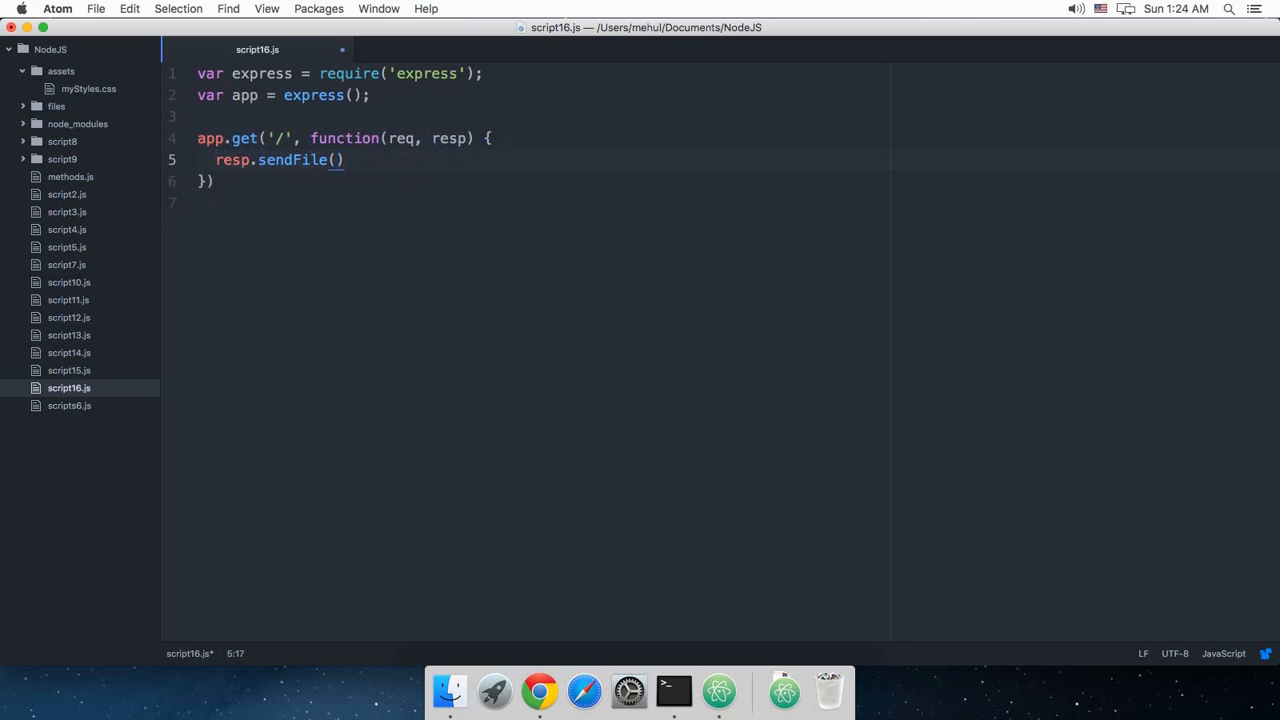
{"action": "type", "text": "''"}
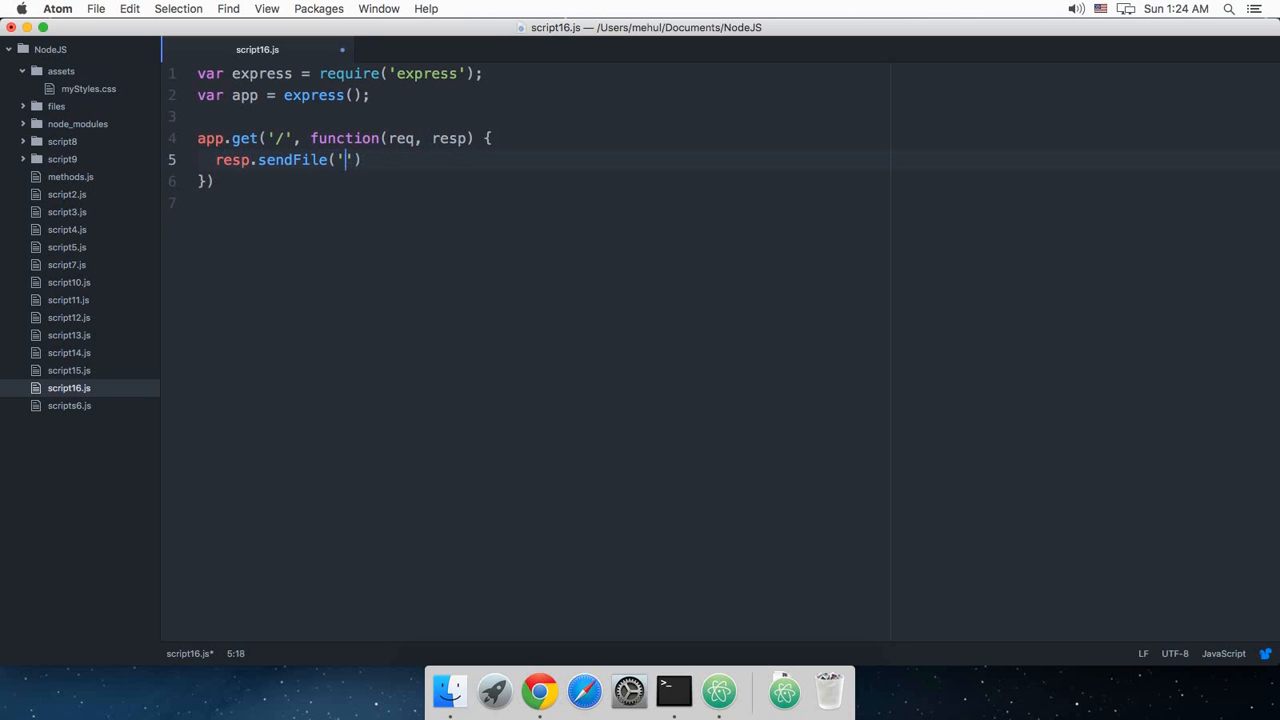
{"action": "type", "text": "files"}
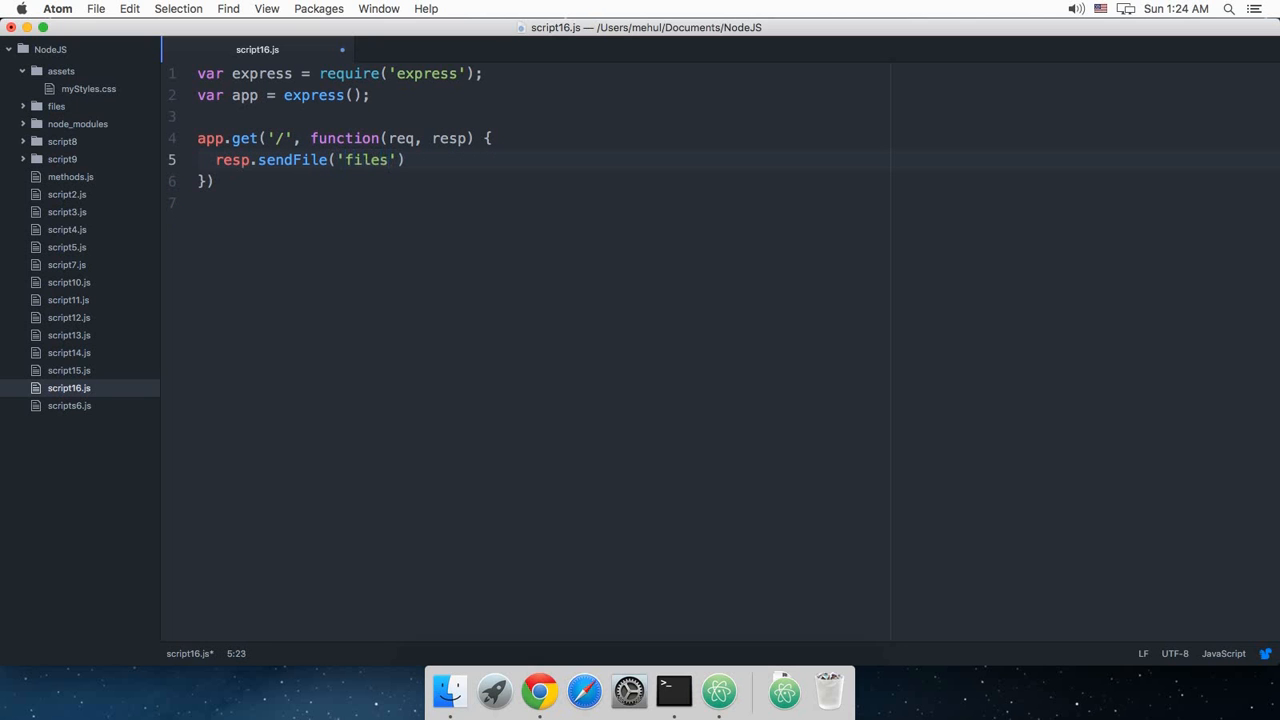
{"action": "type", "text": "i"}
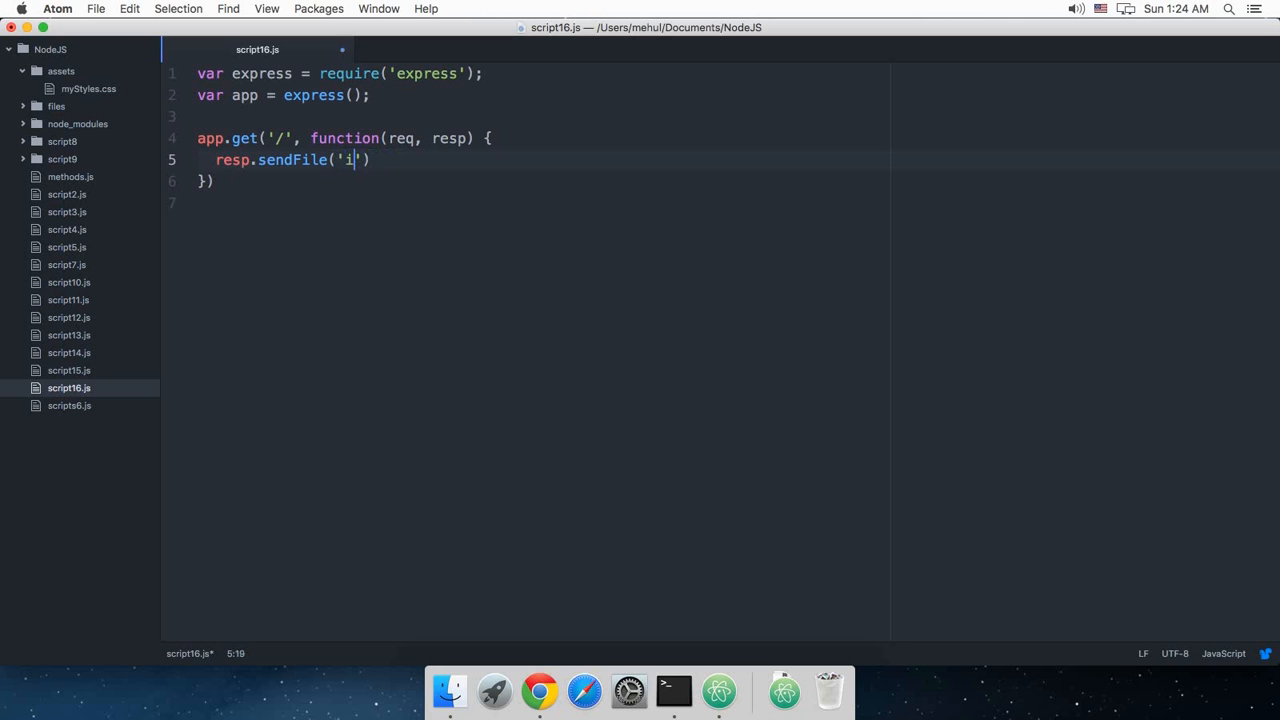
{"action": "type", "text": "ndex.html"}
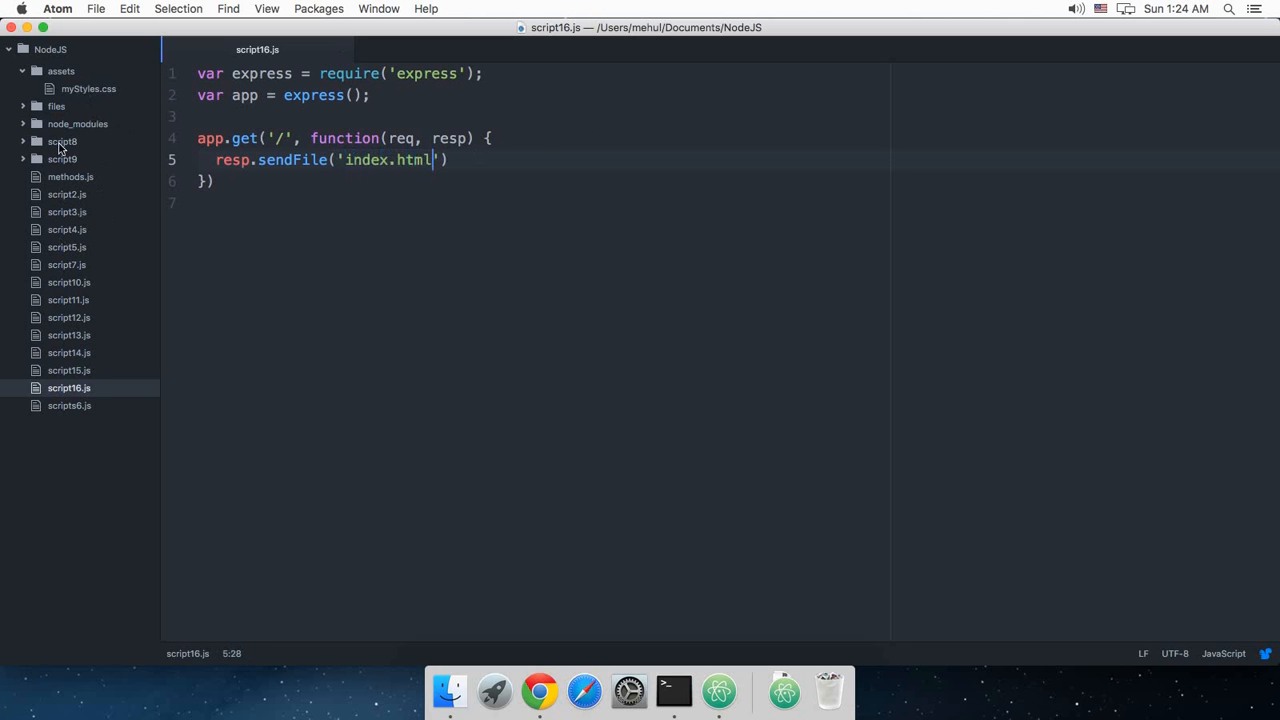
Create a new index.html file inside the files folder.
{"action": "left_click", "coordinate": [55, 106]}
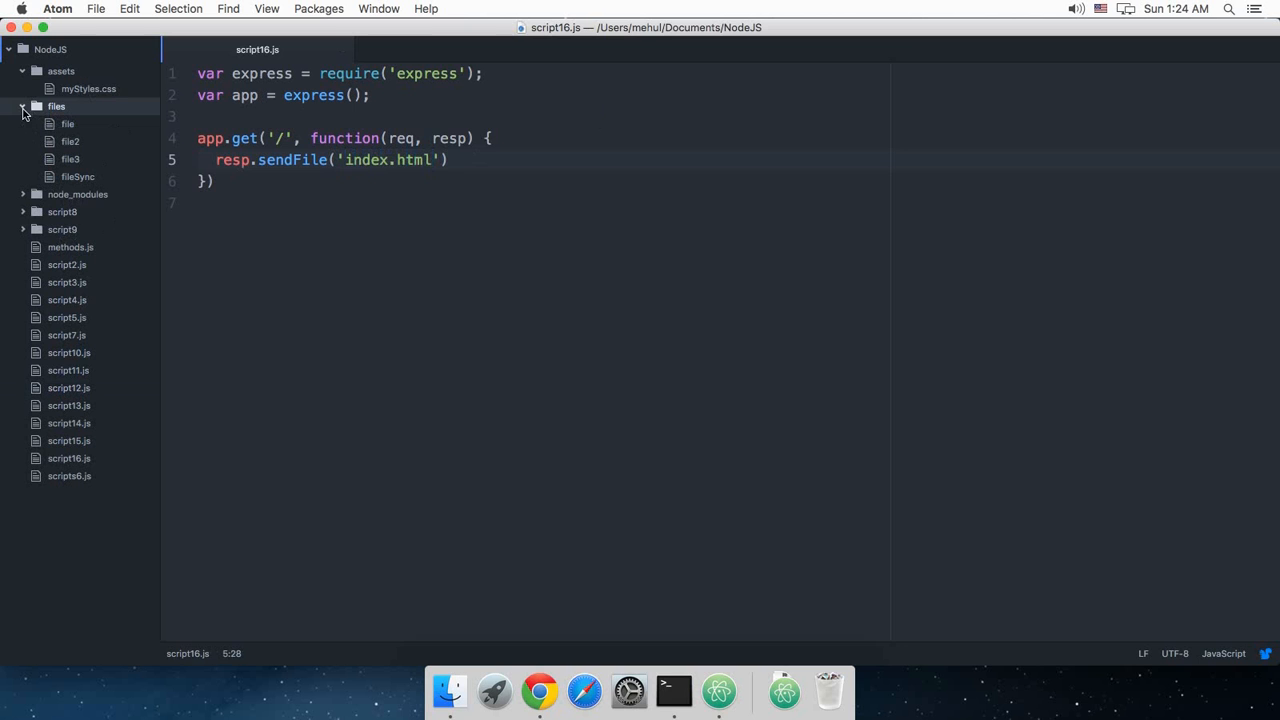
{"action": "right_click", "coordinate": [56, 106]}
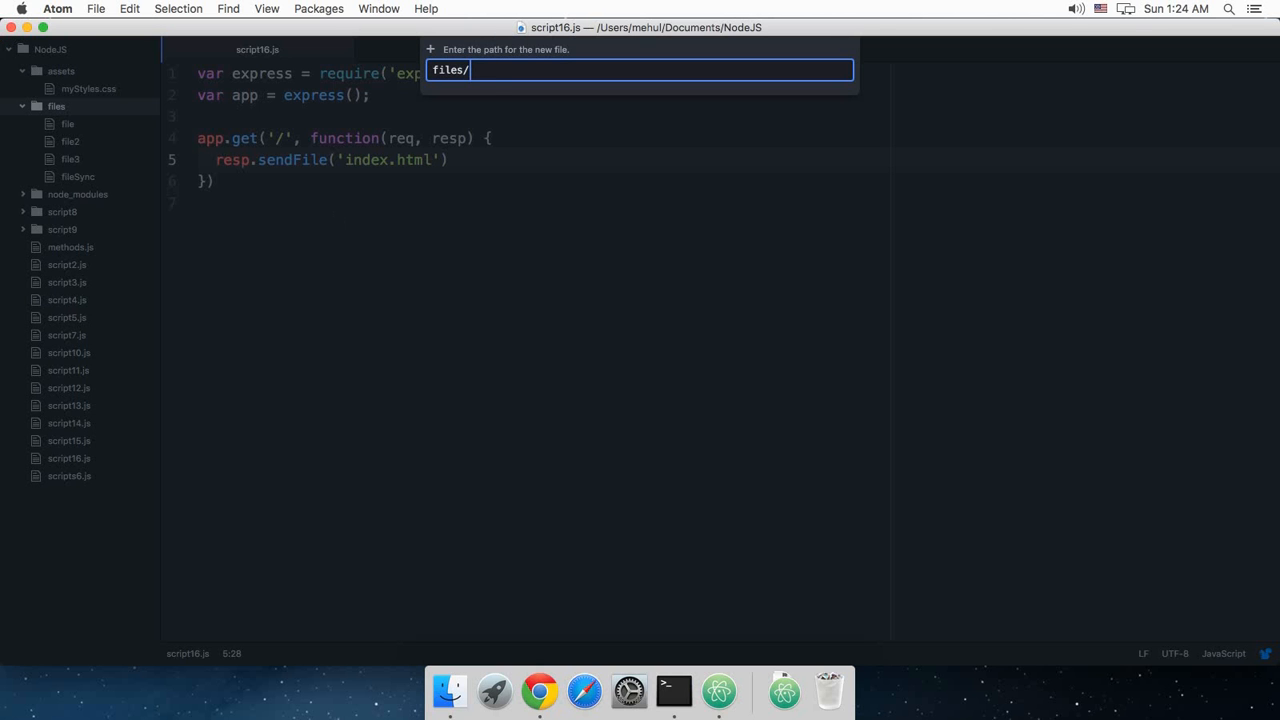
{"action": "type", "text": "index.html"}
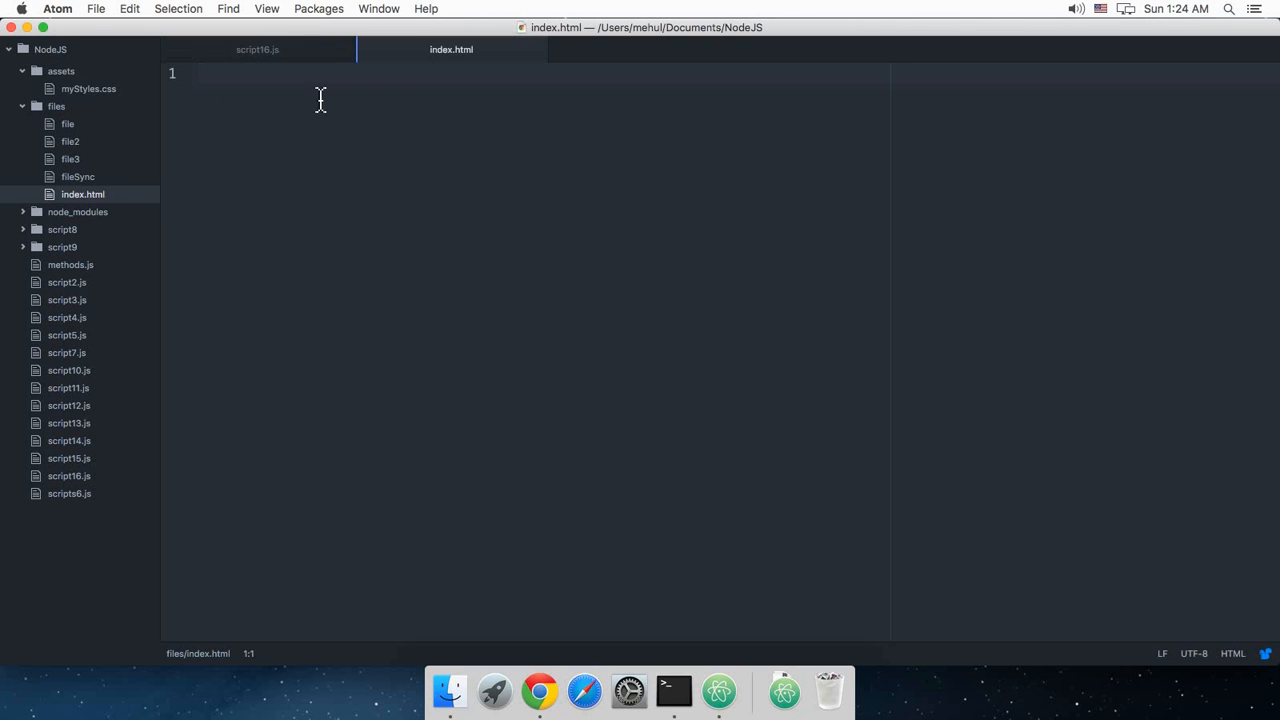
{"action": "type", "text": "html:5"}
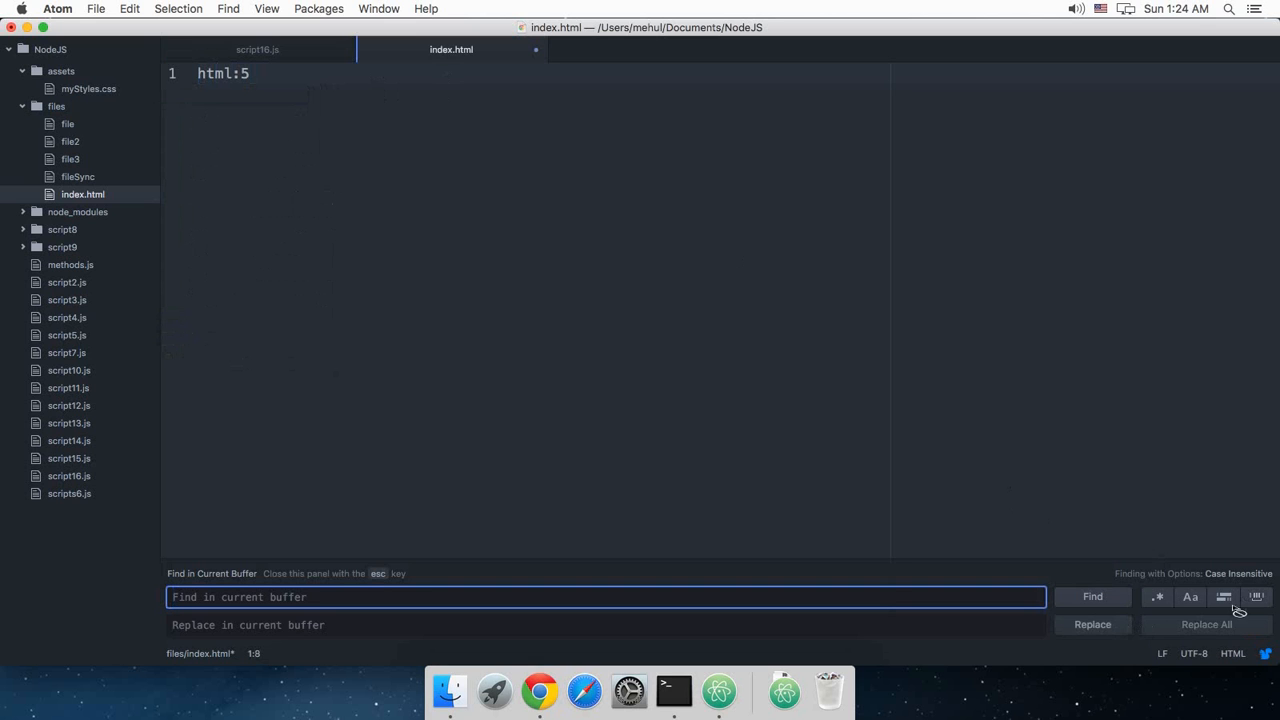
{"action": "mouse_move", "coordinate": [596, 526]}
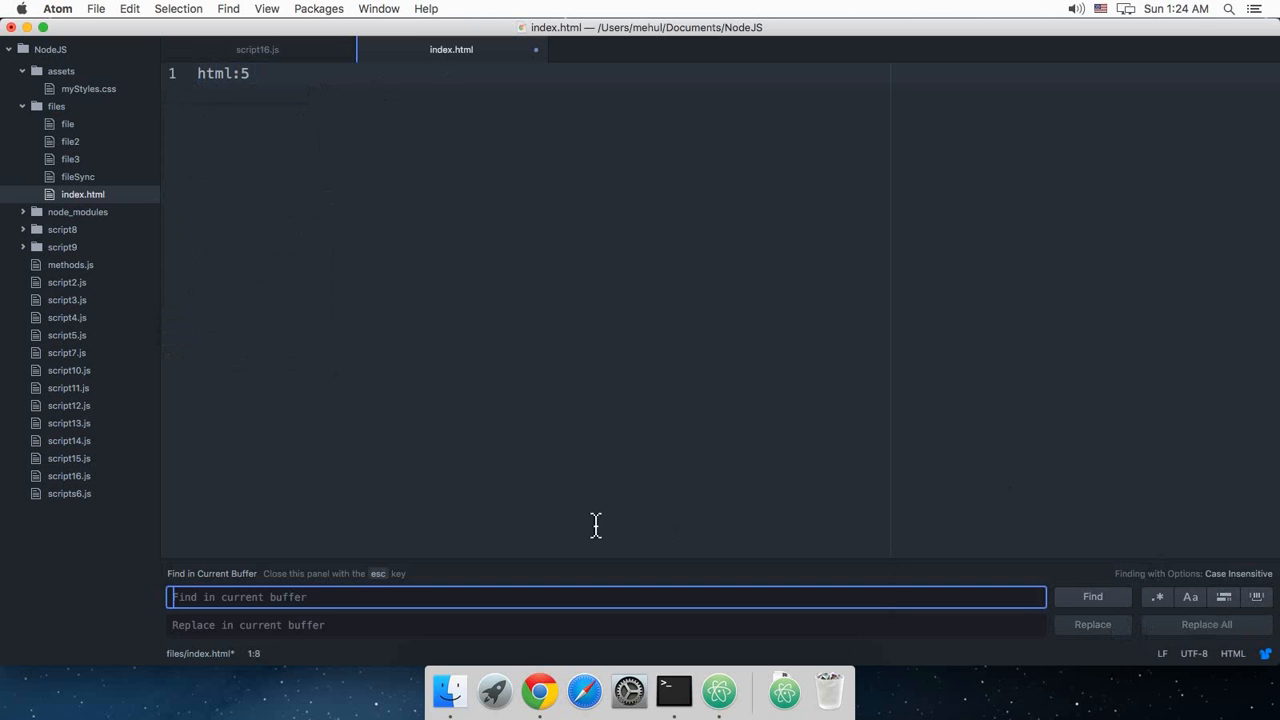
Write an html skeleton in index.html with head, empty title and 'Hello there!' body.
{"action": "left_click", "coordinate": [262, 73]}
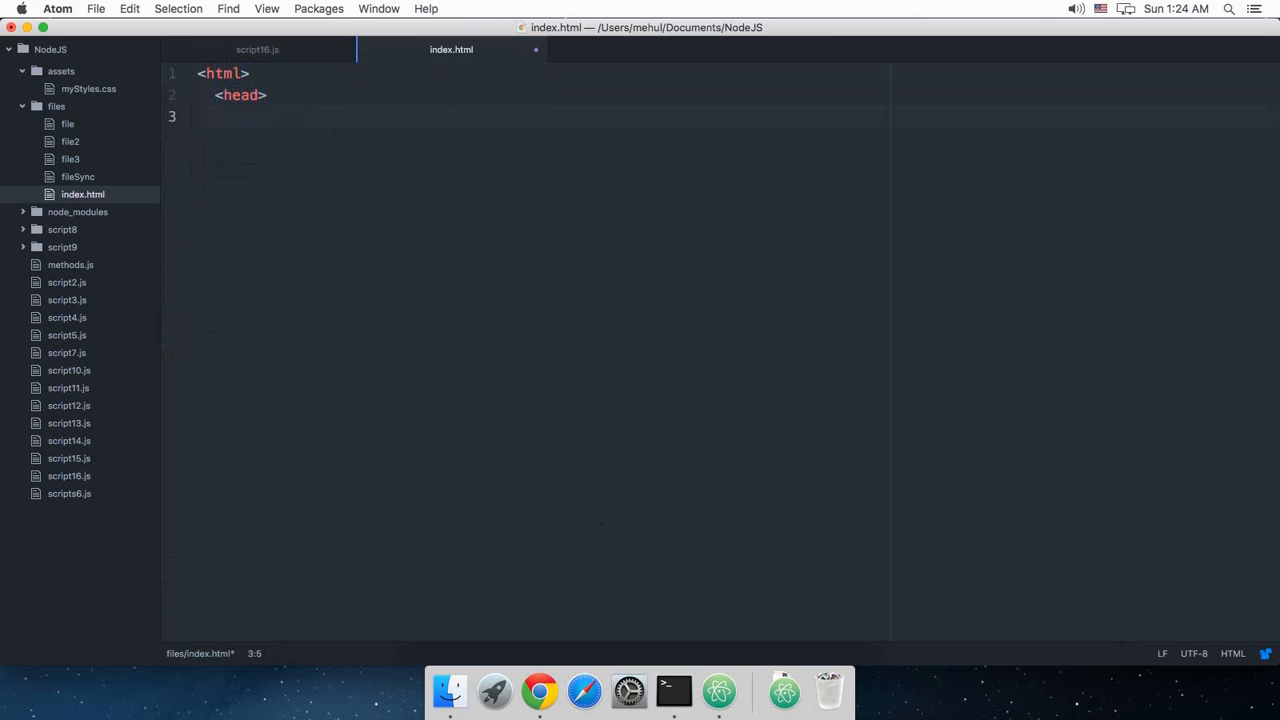
{"action": "type", "text": "<title>"}
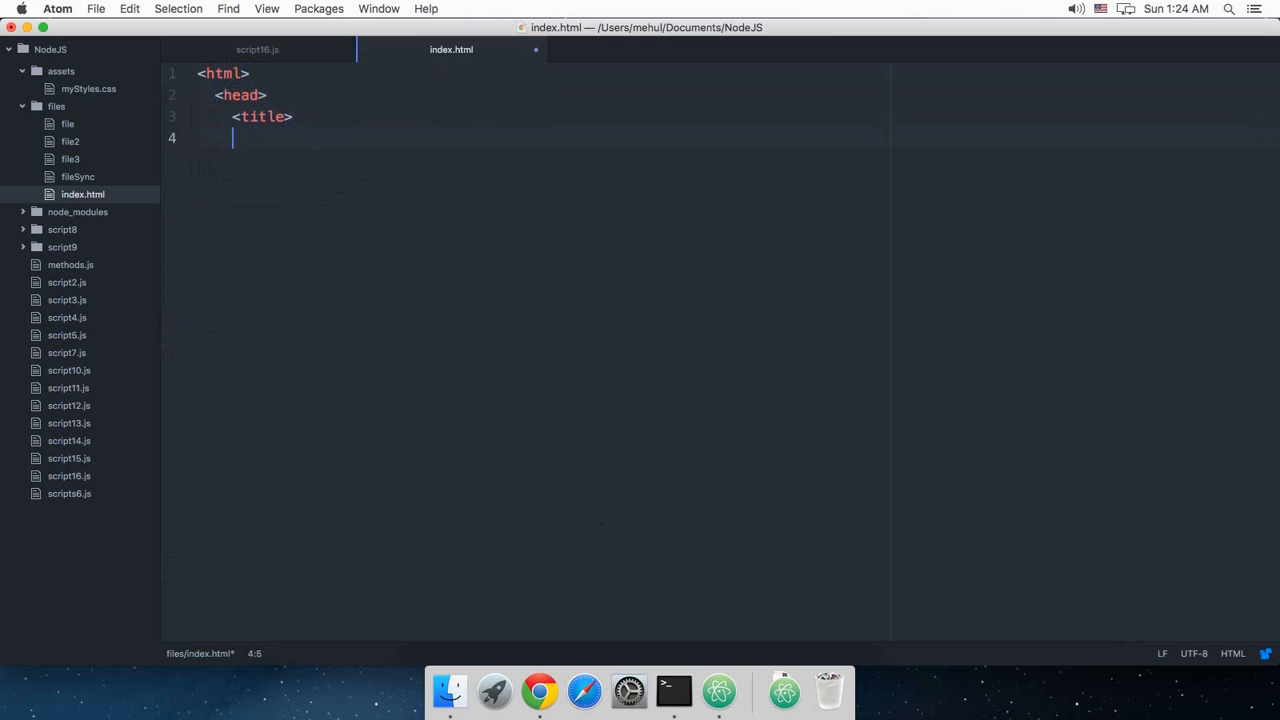
{"action": "type", "text": "</title>"}
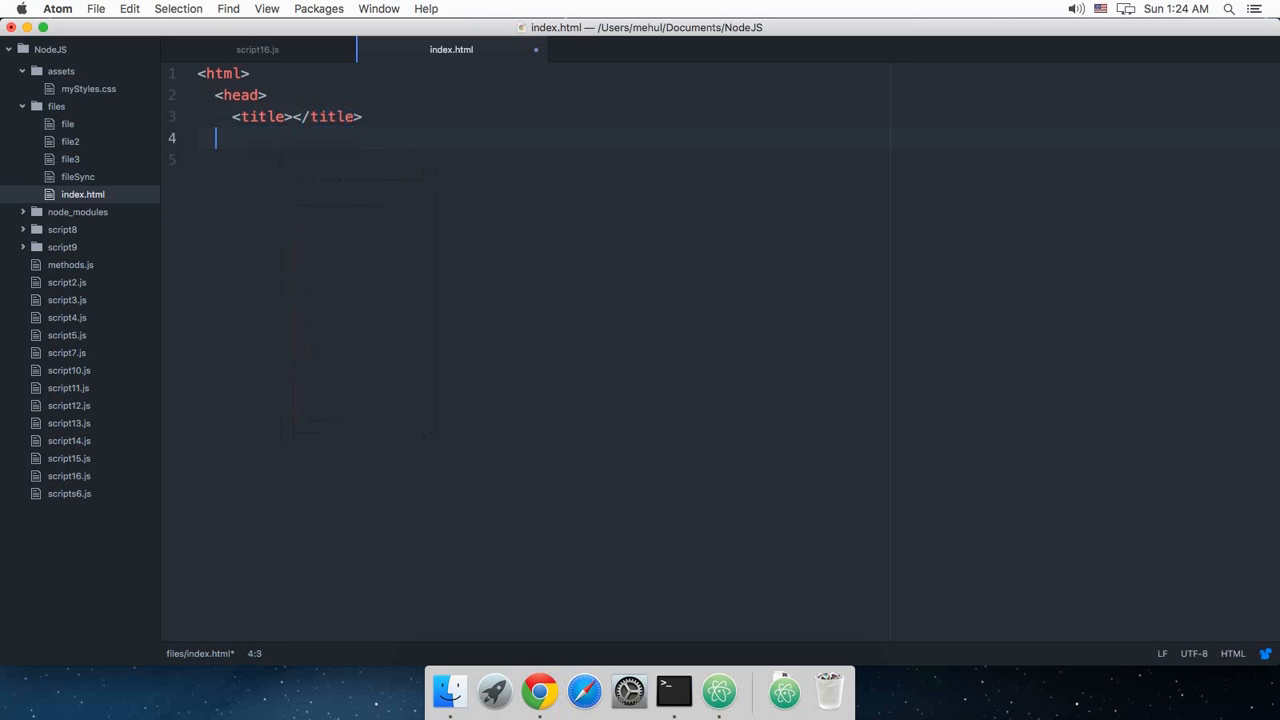
{"action": "type", "text": "</head>"}
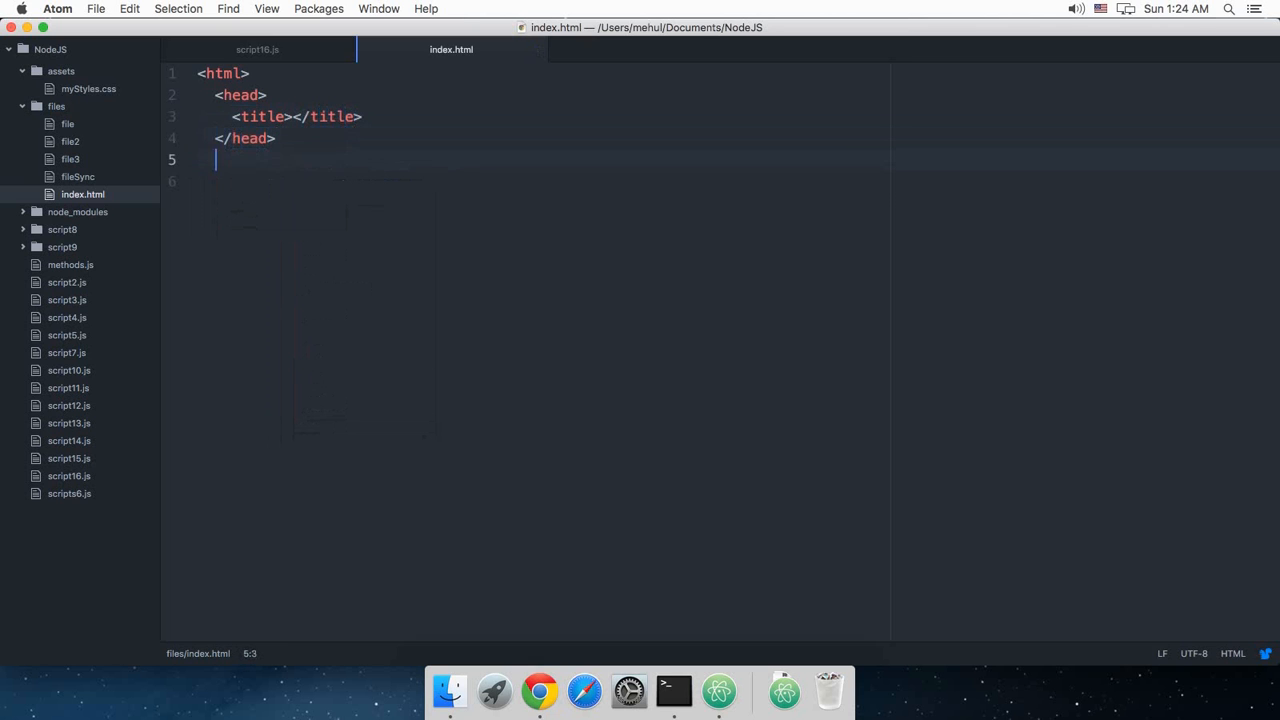
{"action": "type", "text": "</html>"}
{"action": "left_click", "coordinate": [542, 181]}
{"action": "type", "text": "Hello there!"}
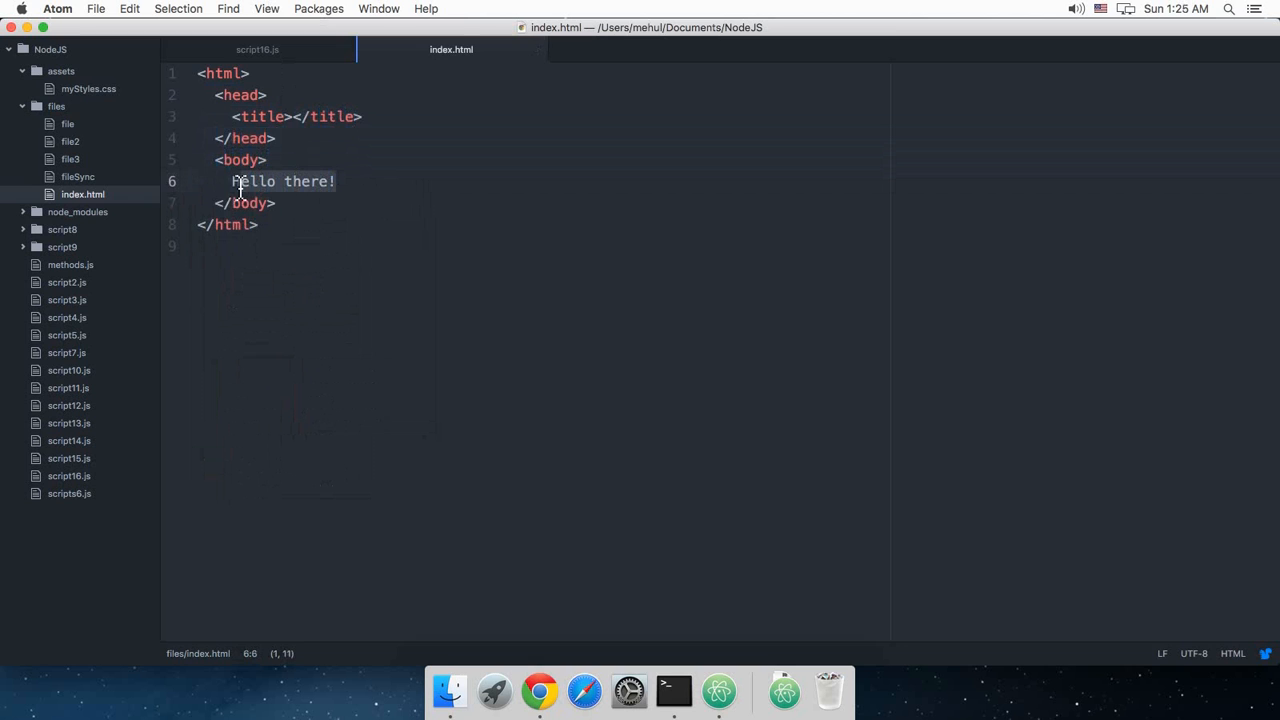
{"action": "left_click", "coordinate": [256, 49]}
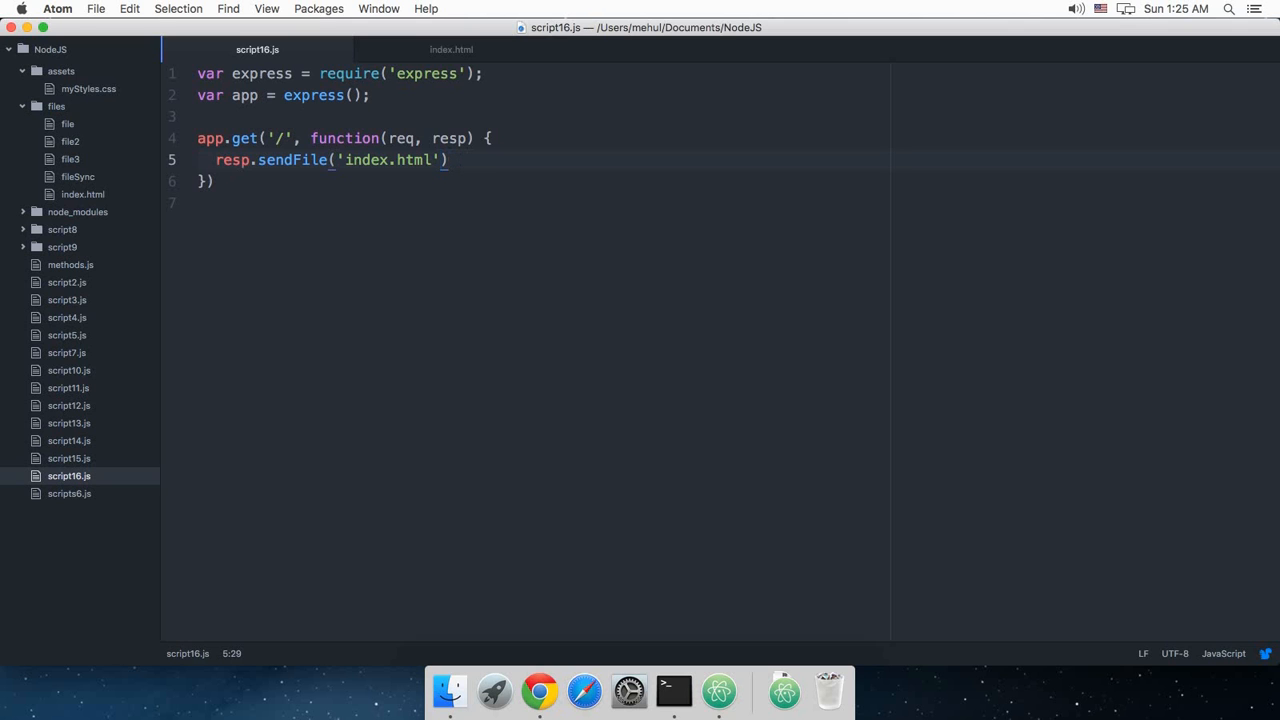
Add a root: path.join option to sendFile and require the path module.
{"action": "type", "text": ", {}"}
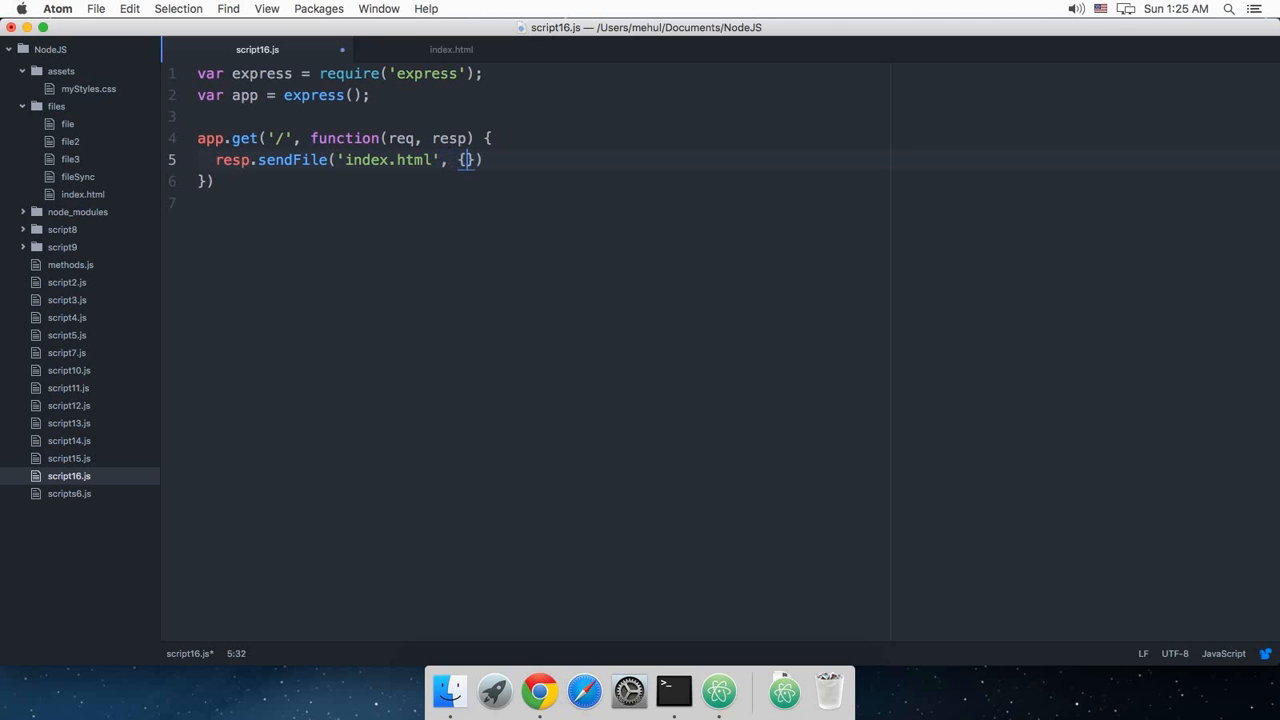
{"action": "type", "text": "root:"}
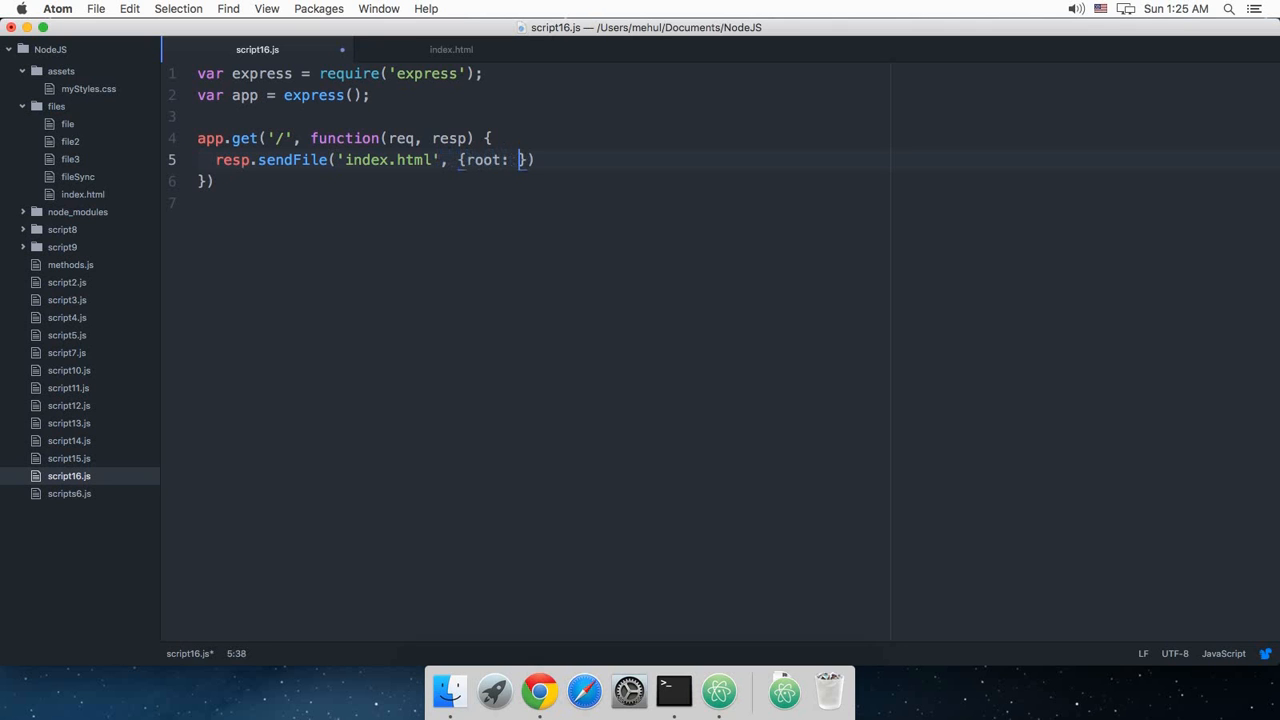
{"action": "type", "text": "pa"}
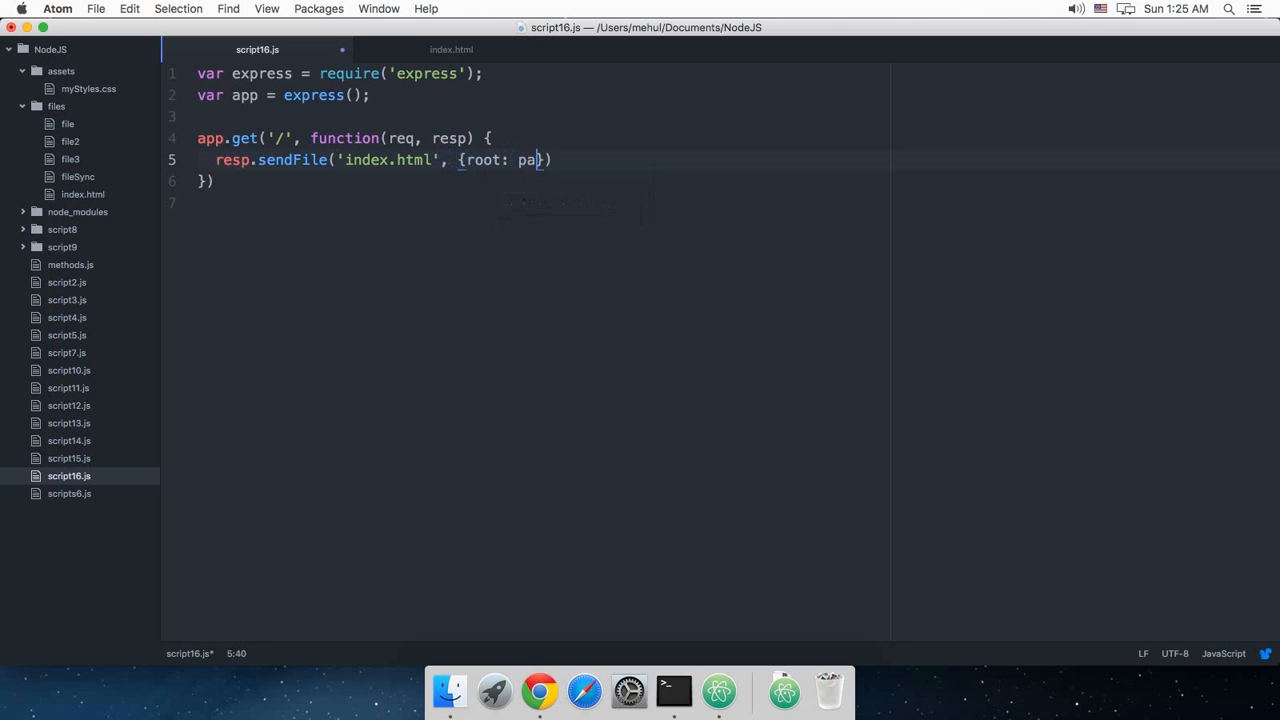
{"action": "type", "text": "th.join"}
{"action": "type", "text": "var"}
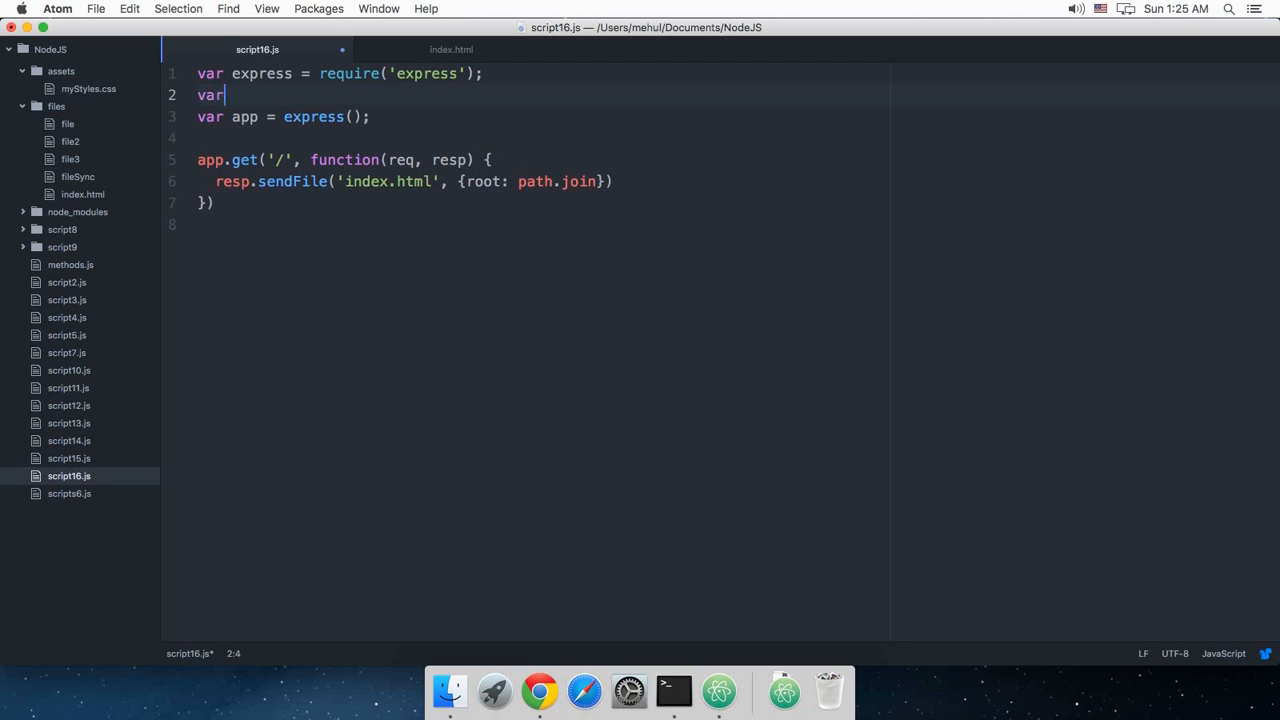
{"action": "type", "text": "path ="}
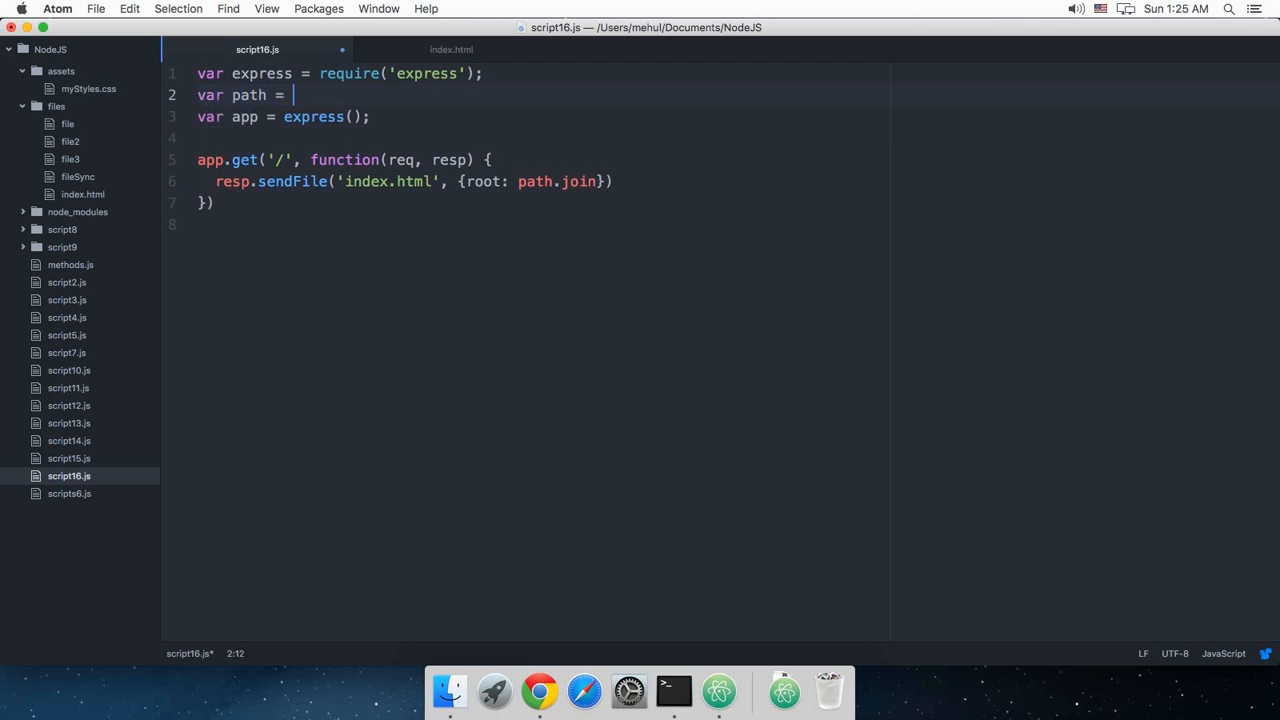
{"action": "type", "text": "require('path');"}
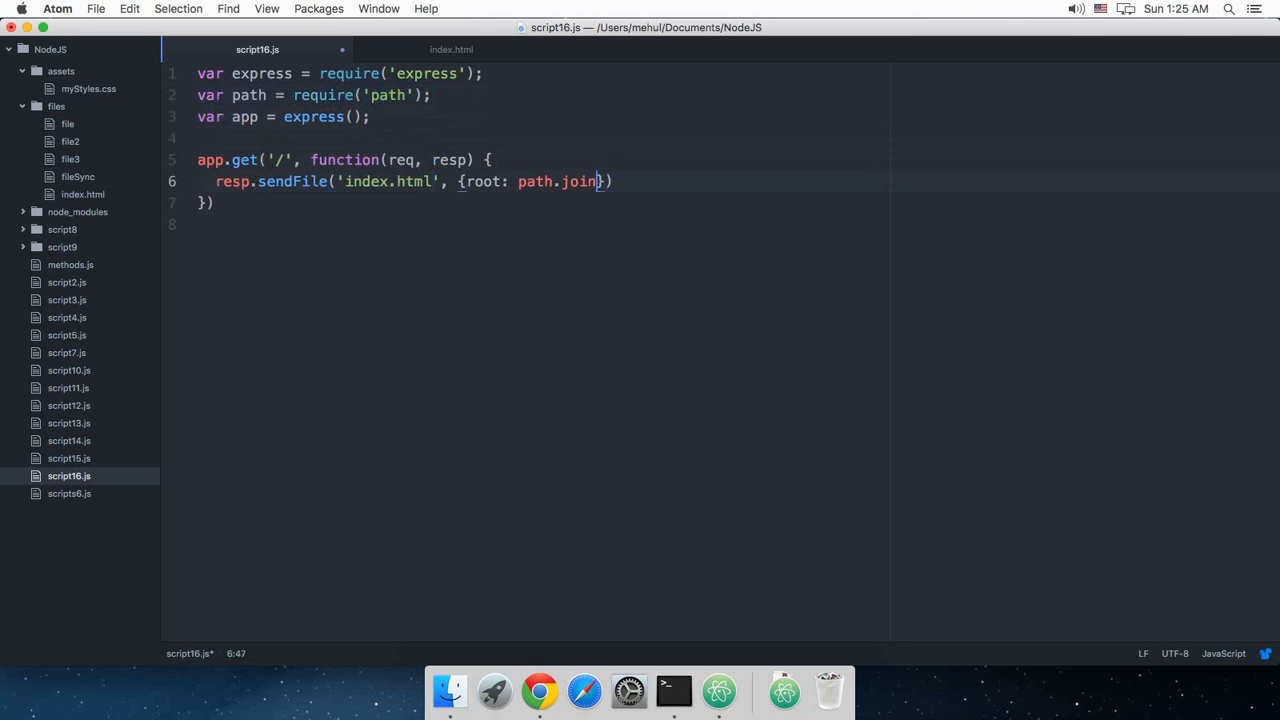
Give path.join the arguments __dirname and './files', ending the statement with a semicolon.
{"action": "type", "text": "(__di"}
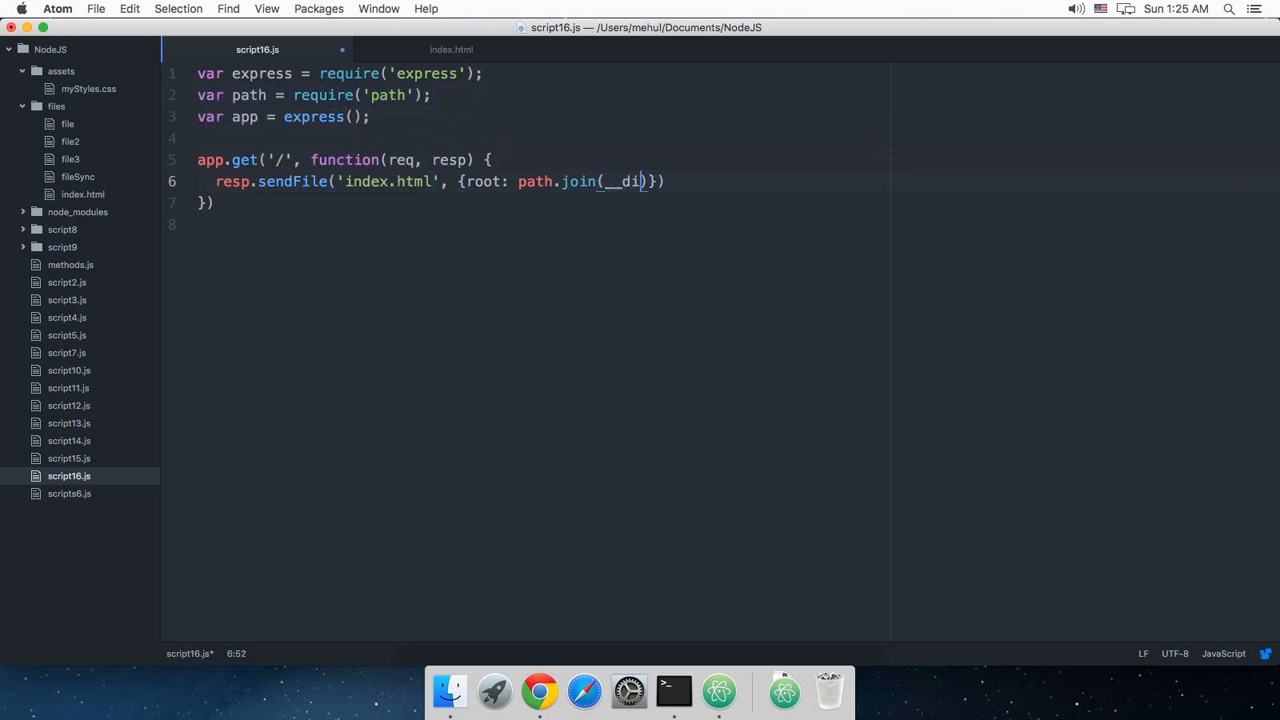
{"action": "type", "text": "rname"}
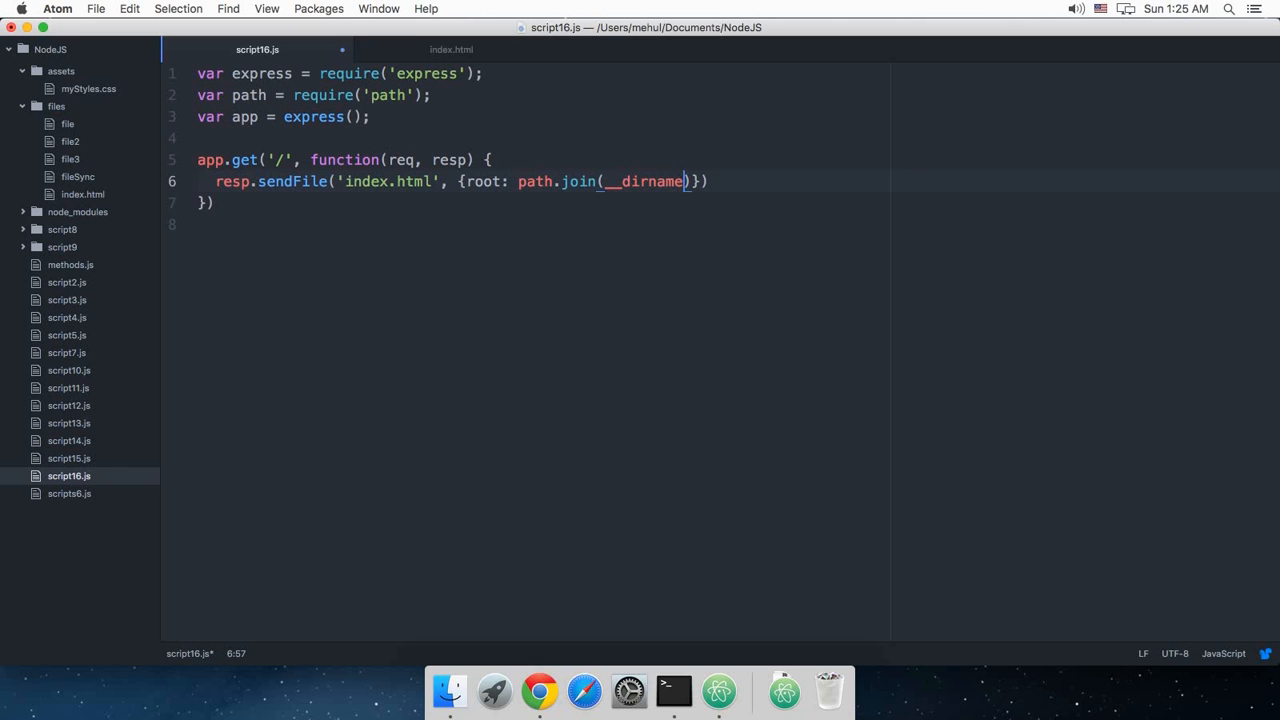
{"action": "type", "text": ", ''"}
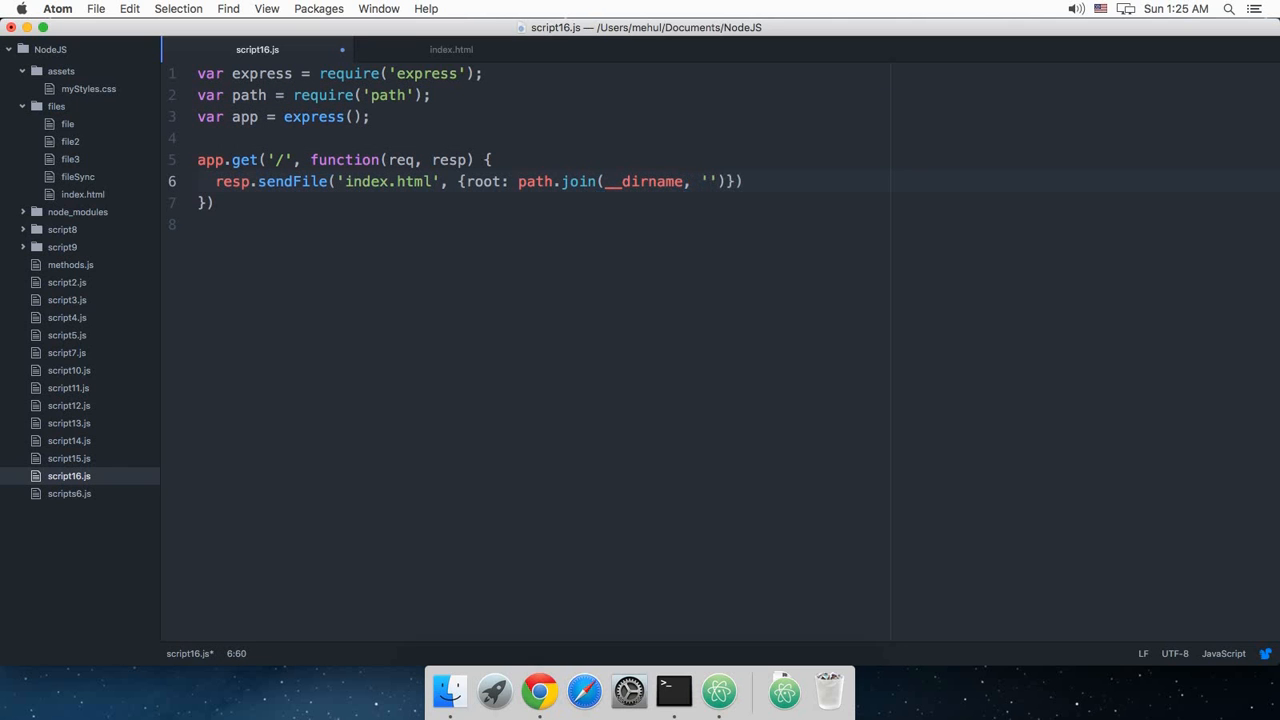
{"action": "type", "text": ".."}
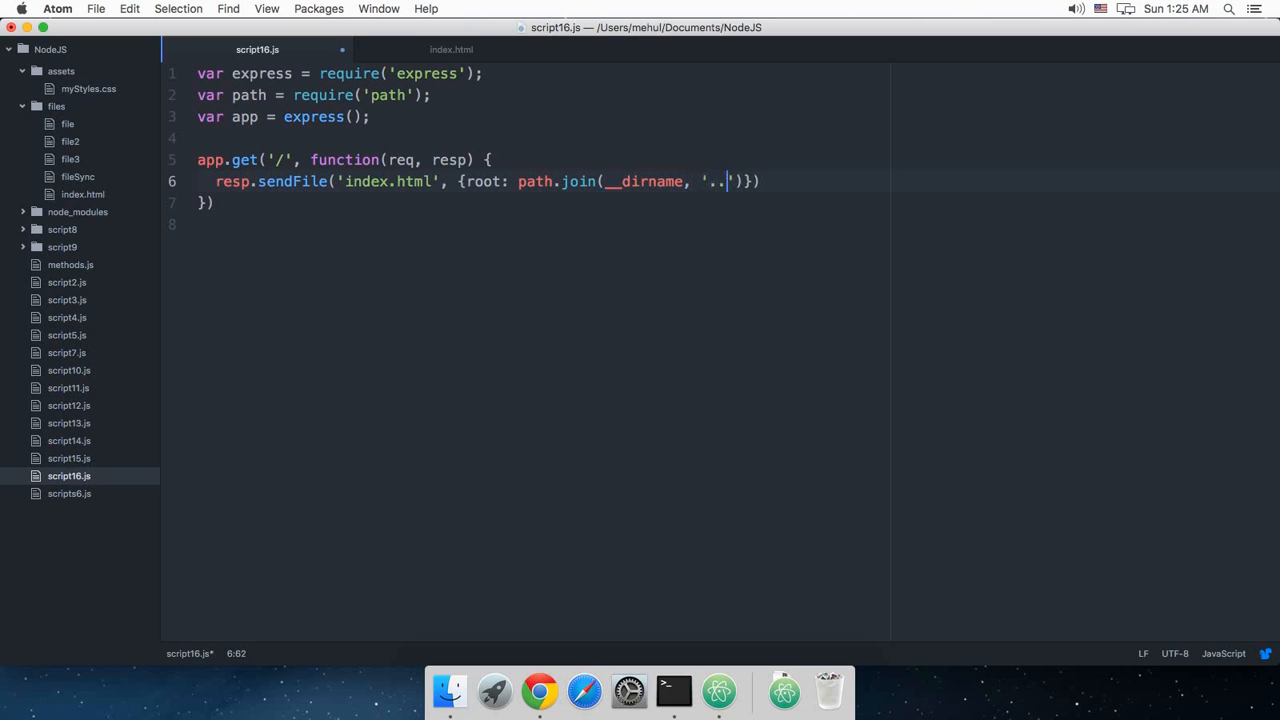
{"action": "type", "text": "file"}
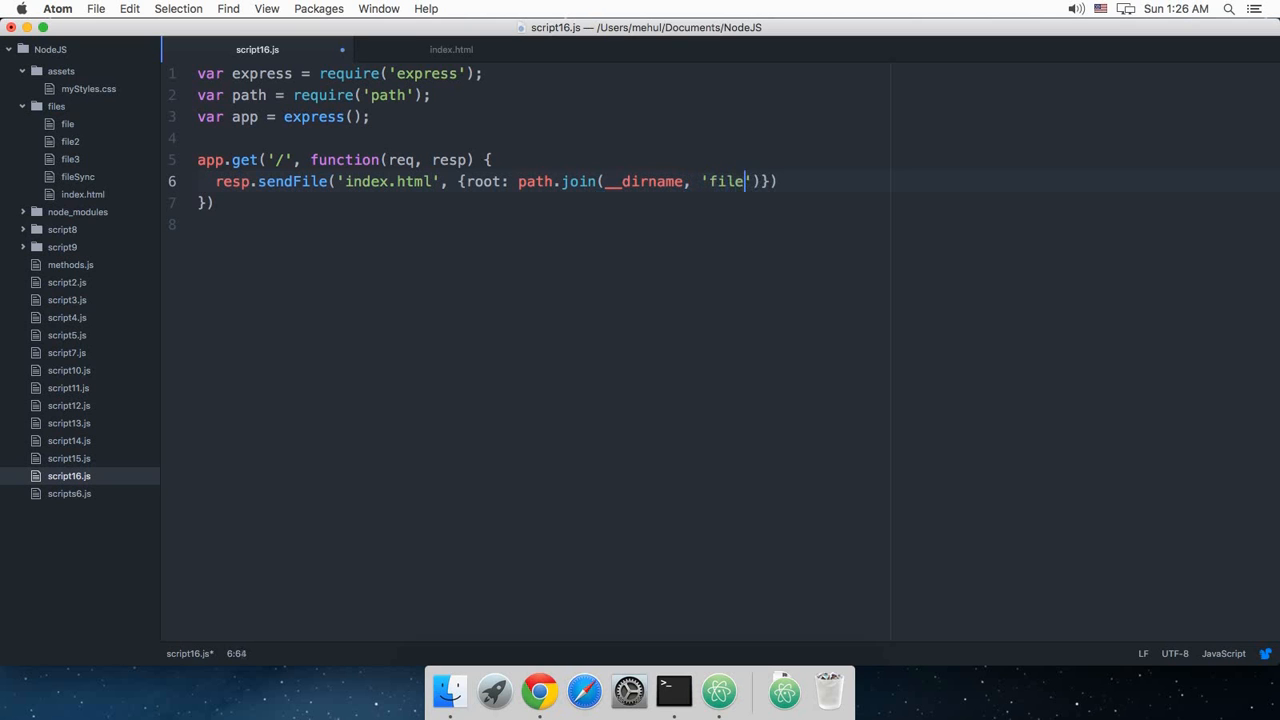
{"action": "type", "text": "s"}
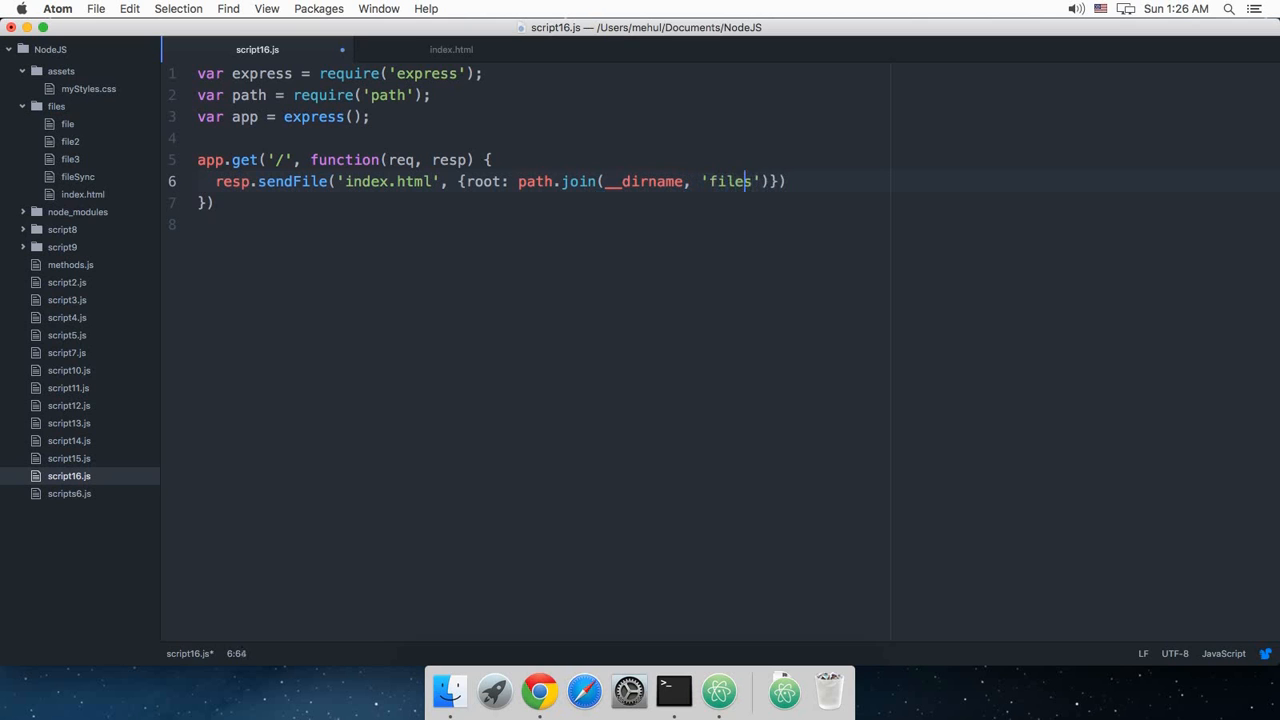
{"action": "type", "text": "./"}
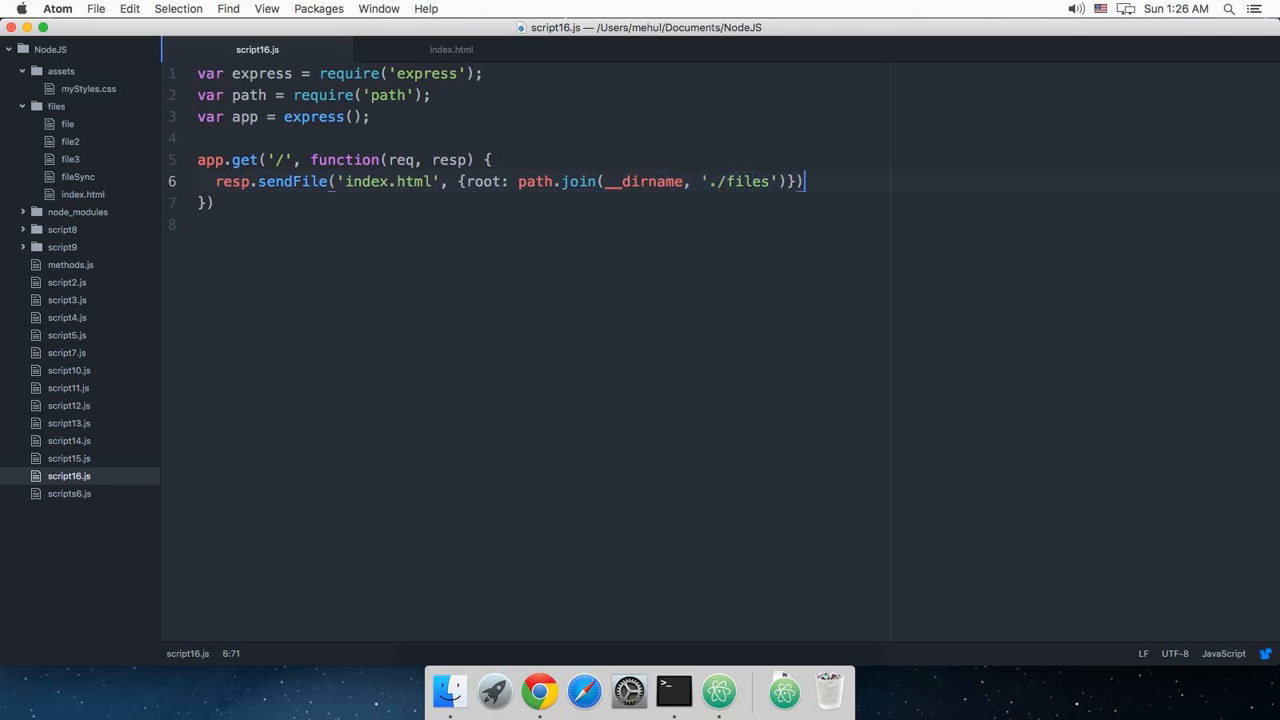
{"action": "type", "text": ";"}
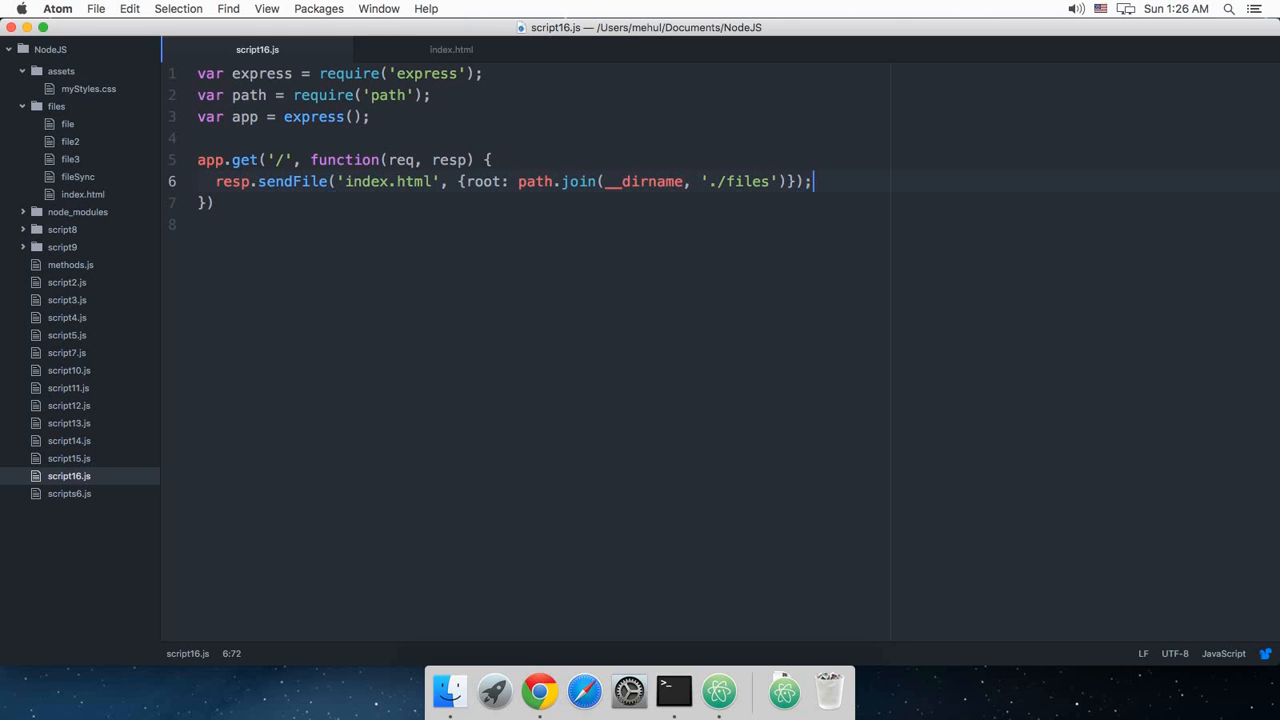
{"action": "mouse_move", "coordinate": [901, 248]}
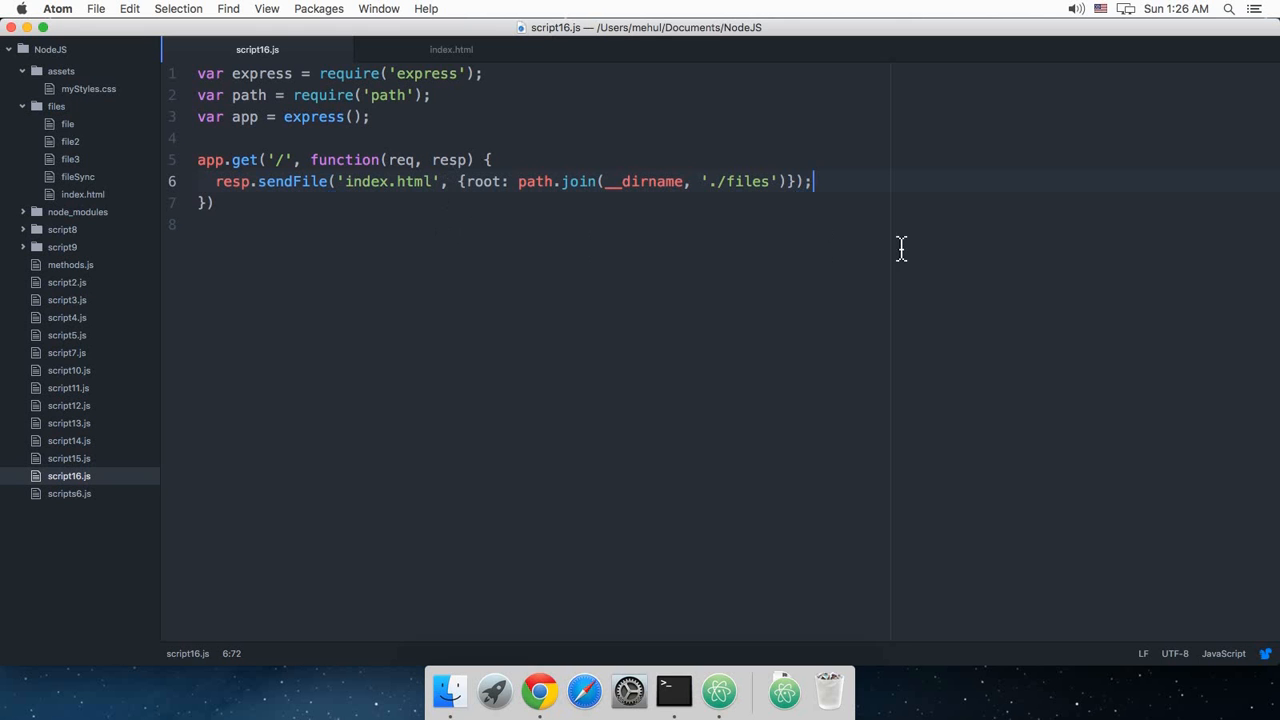
{"action": "mouse_move", "coordinate": [688, 678]}
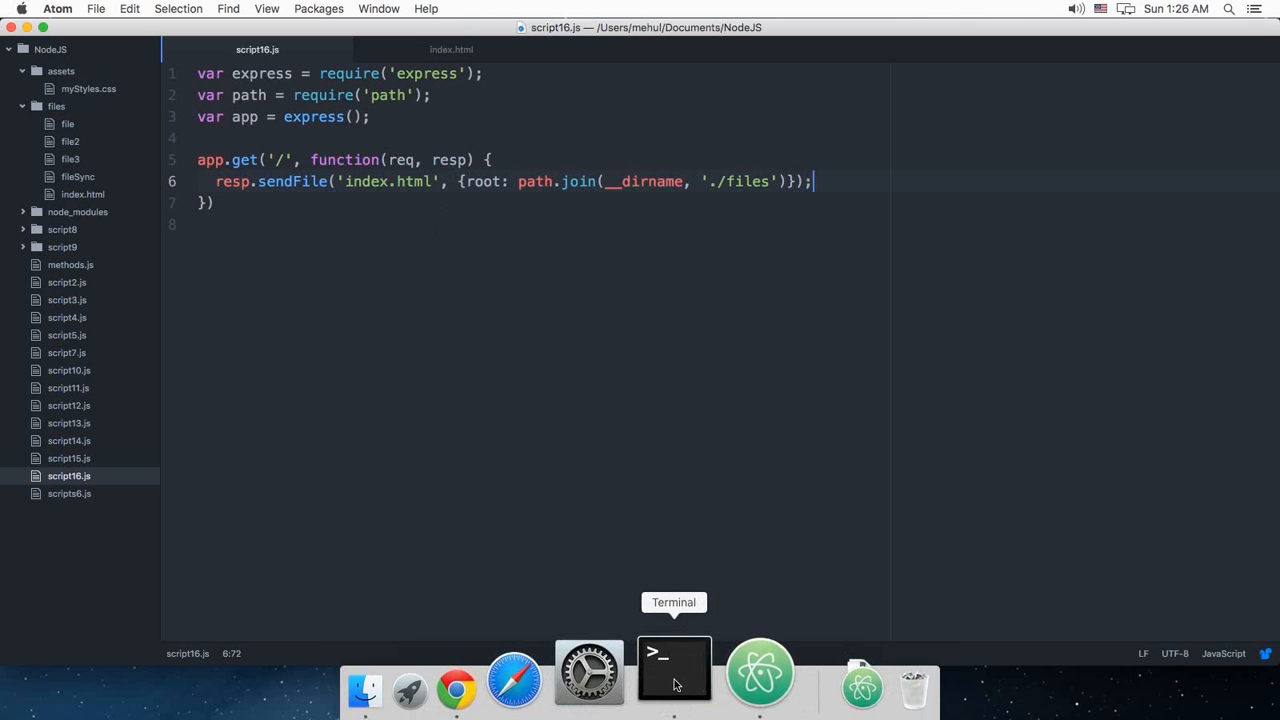
Run node script15.js in Terminal from the NodeJS folder.
{"action": "left_click", "coordinate": [673, 670]}
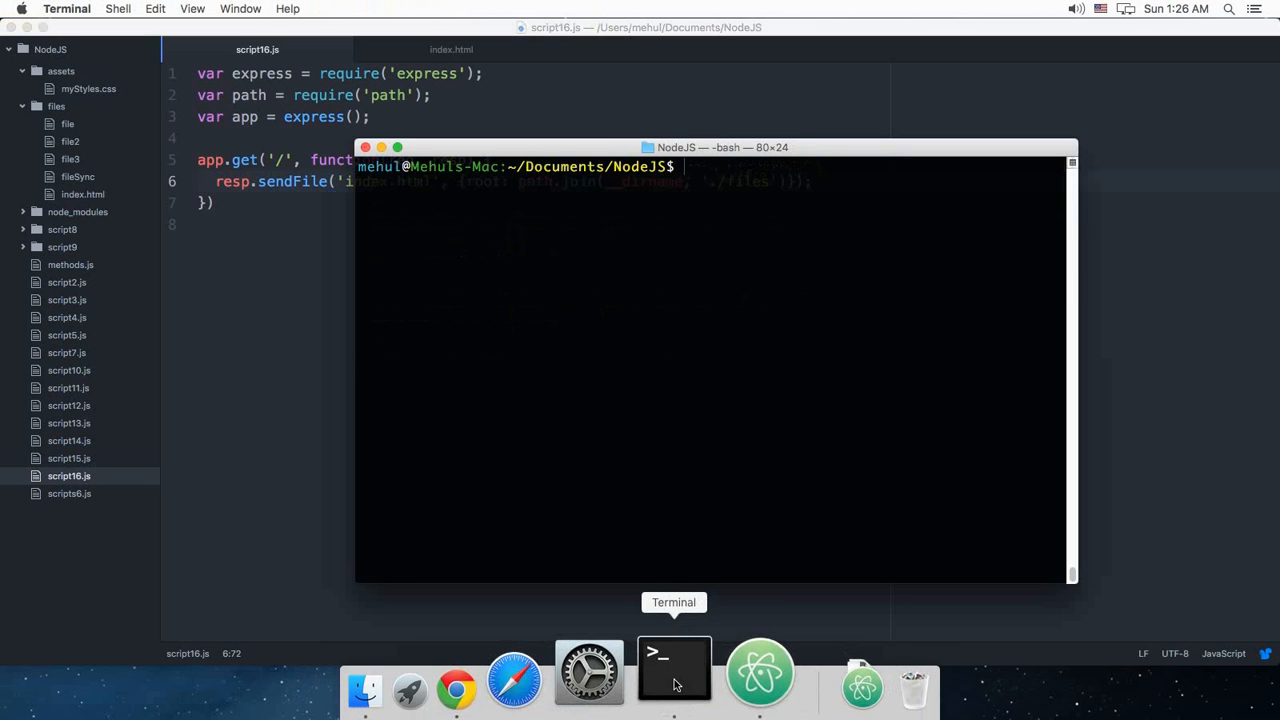
{"action": "type", "text": "node script15.js"}
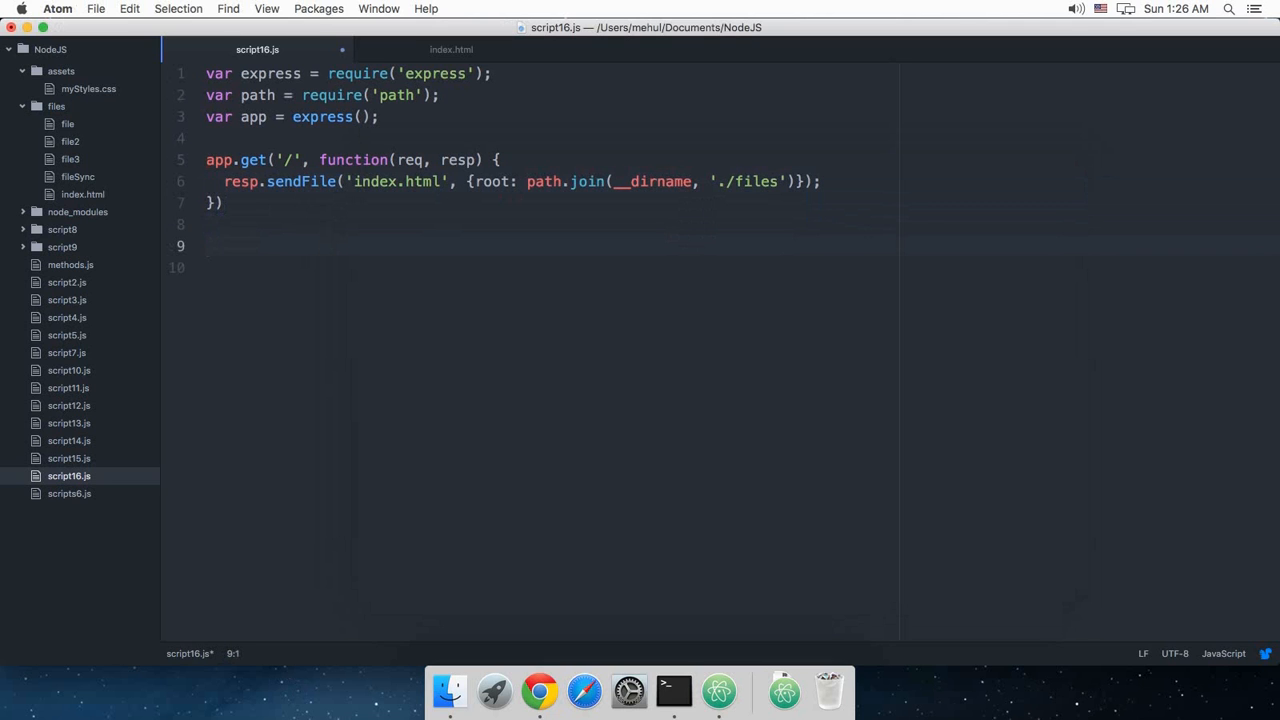
Add app.listen on port 1337 to script16.js, referencing script14.js, and view the page.
{"action": "type", "text": "app"}
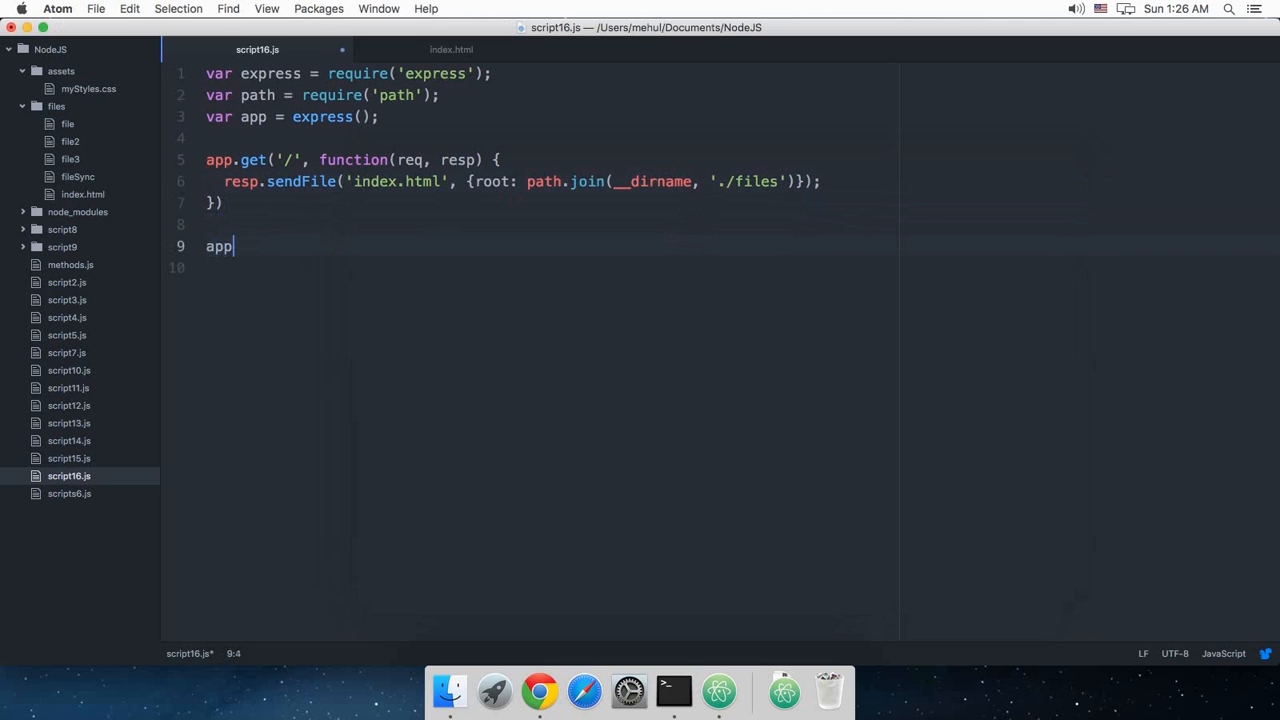
{"action": "type", "text": ".liste"}
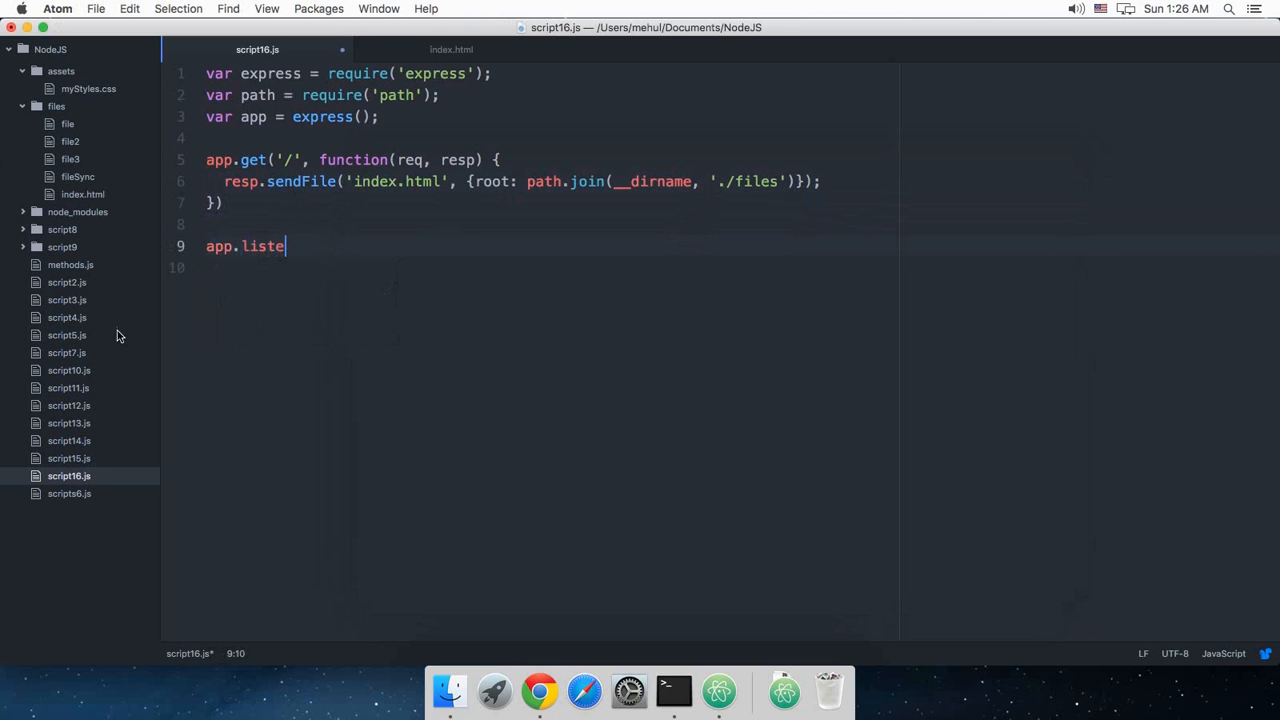
{"action": "left_click", "coordinate": [64, 440]}
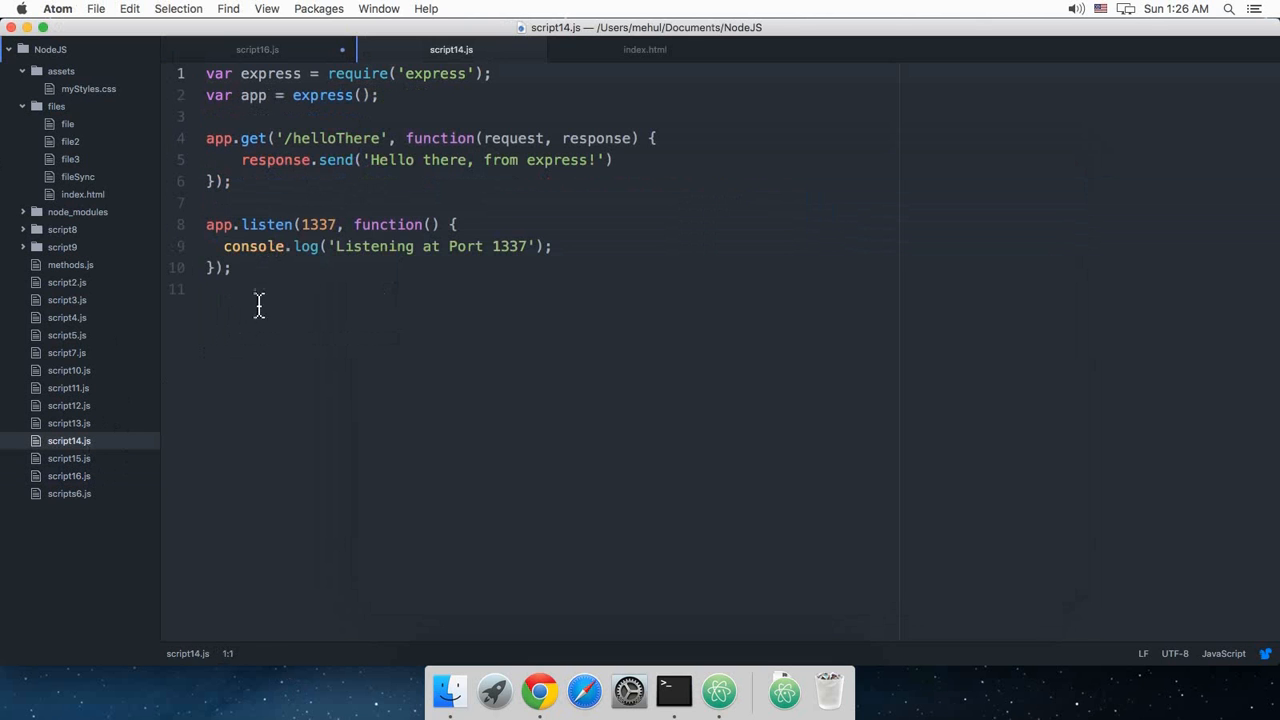
{"action": "left_click", "coordinate": [642, 49]}
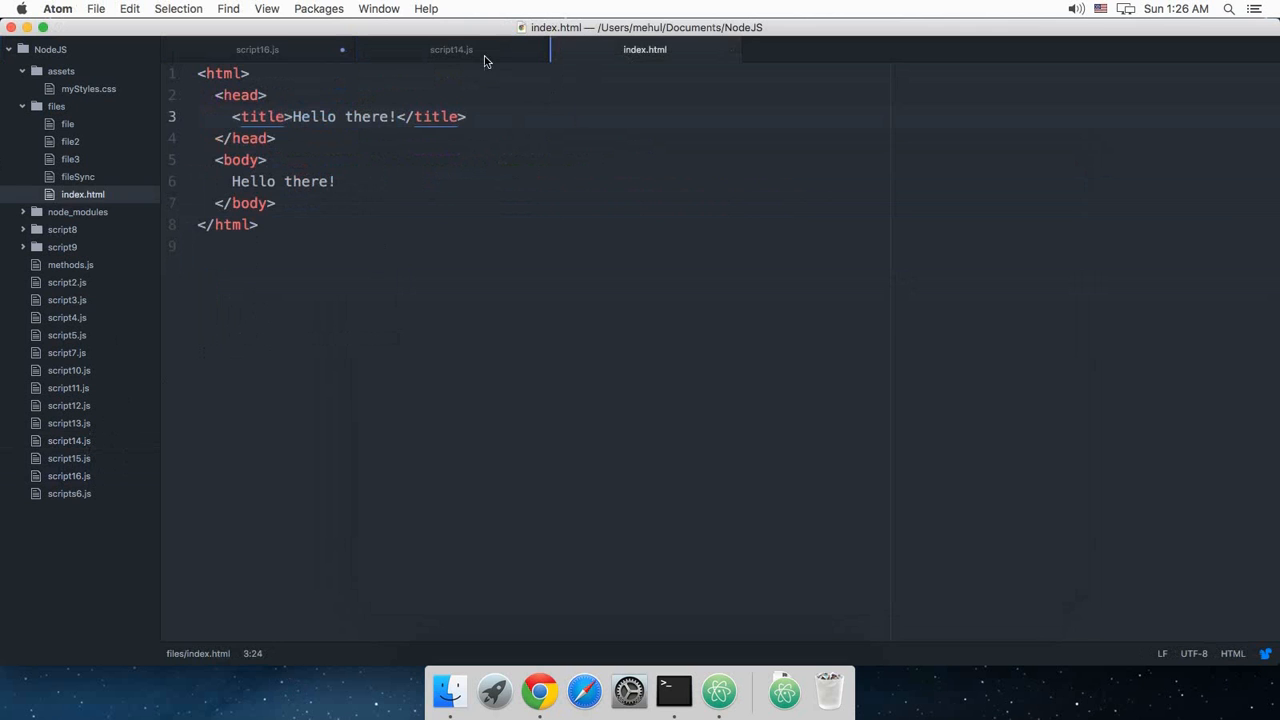
{"action": "left_click", "coordinate": [269, 49]}
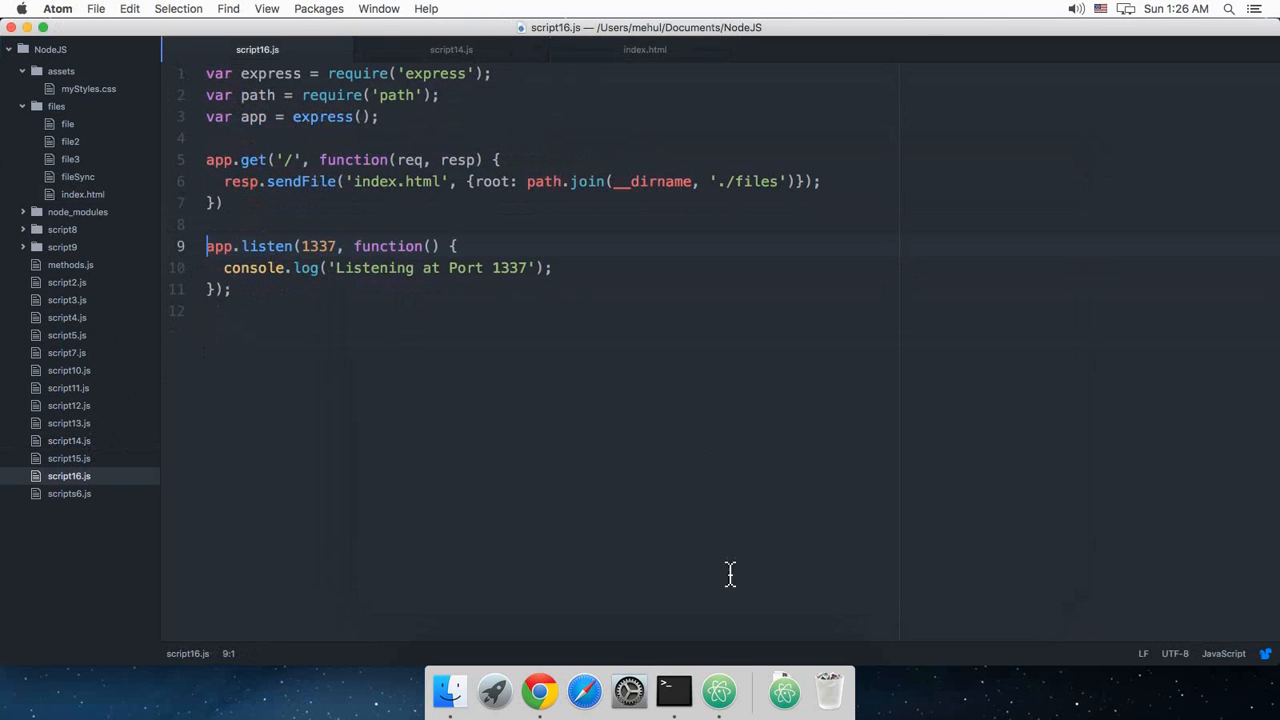
{"action": "left_click", "coordinate": [673, 692]}
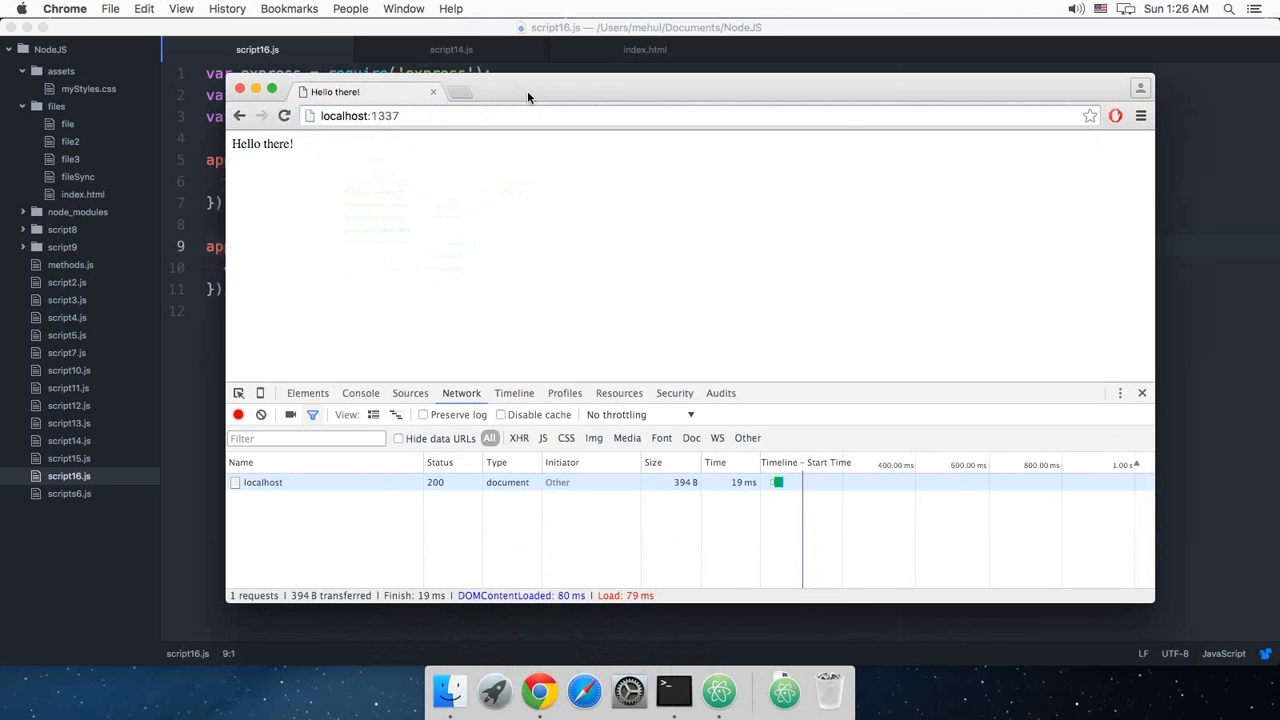
{"action": "double_click", "coordinate": [262, 143]}
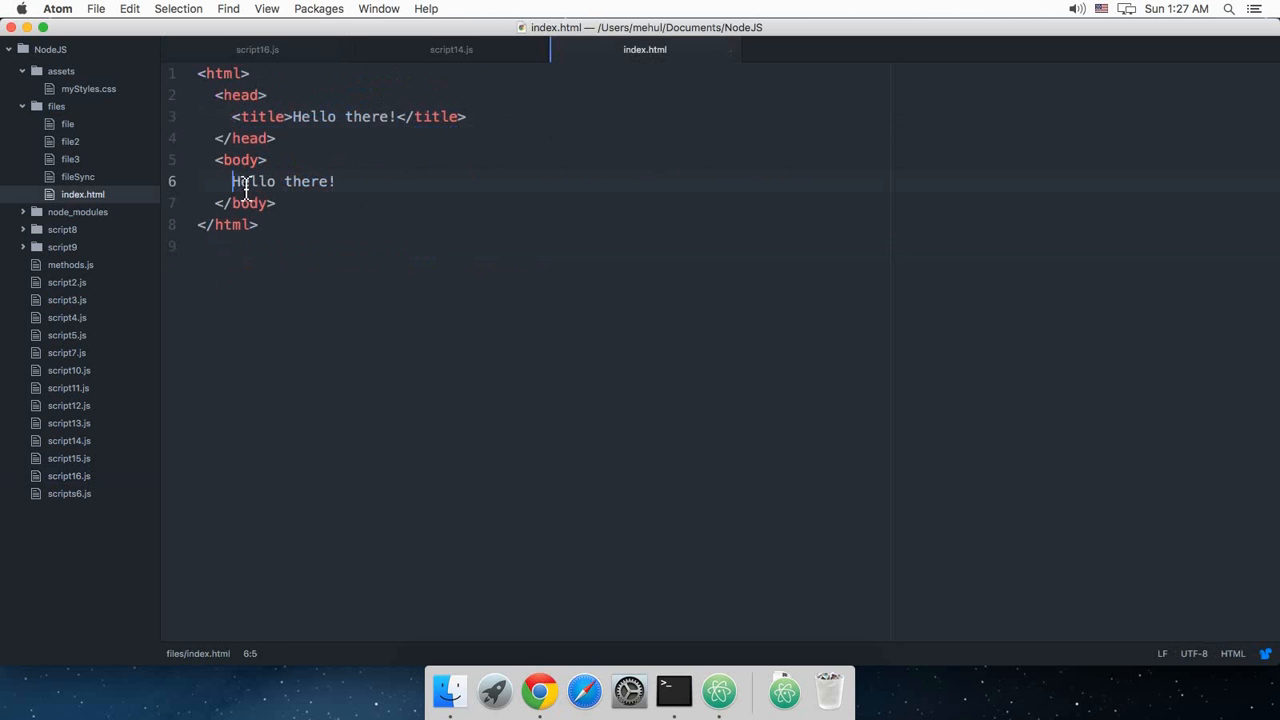
Wrap the page text in an h1 and add a stylesheet link to /assets/master.css.
{"action": "type", "text": "<h1>"}
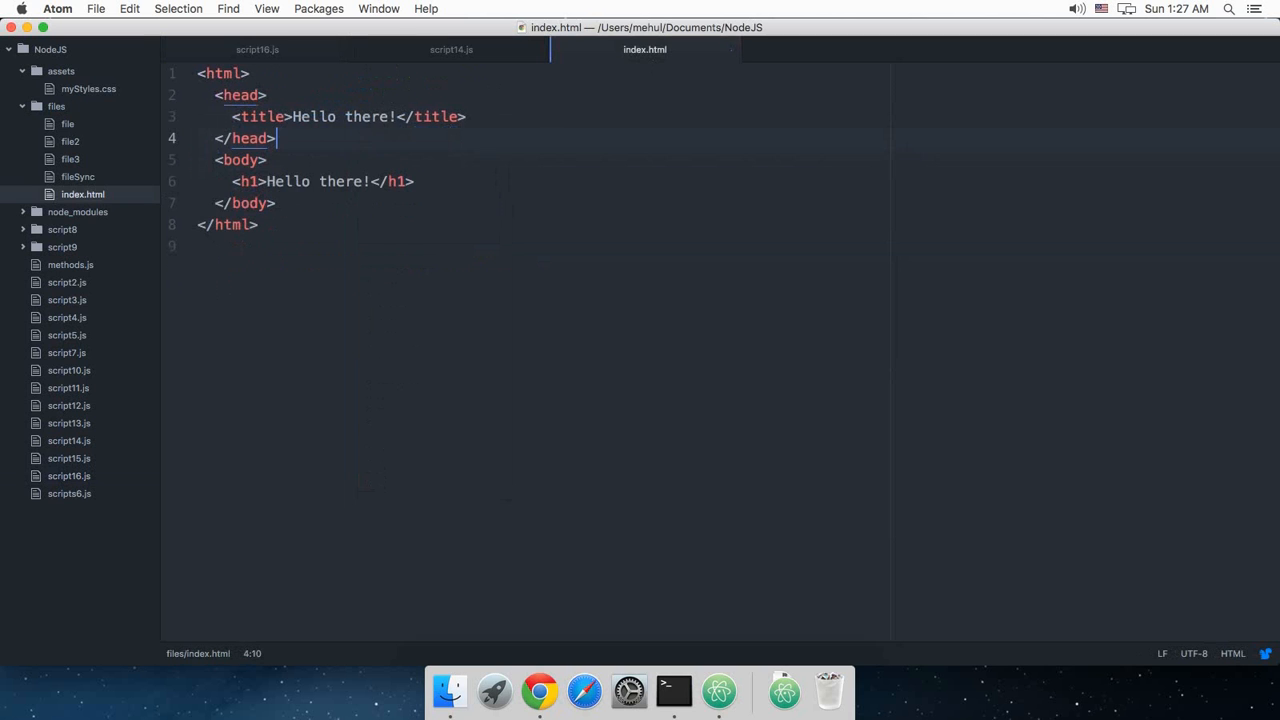
{"action": "type", "text": "link"}
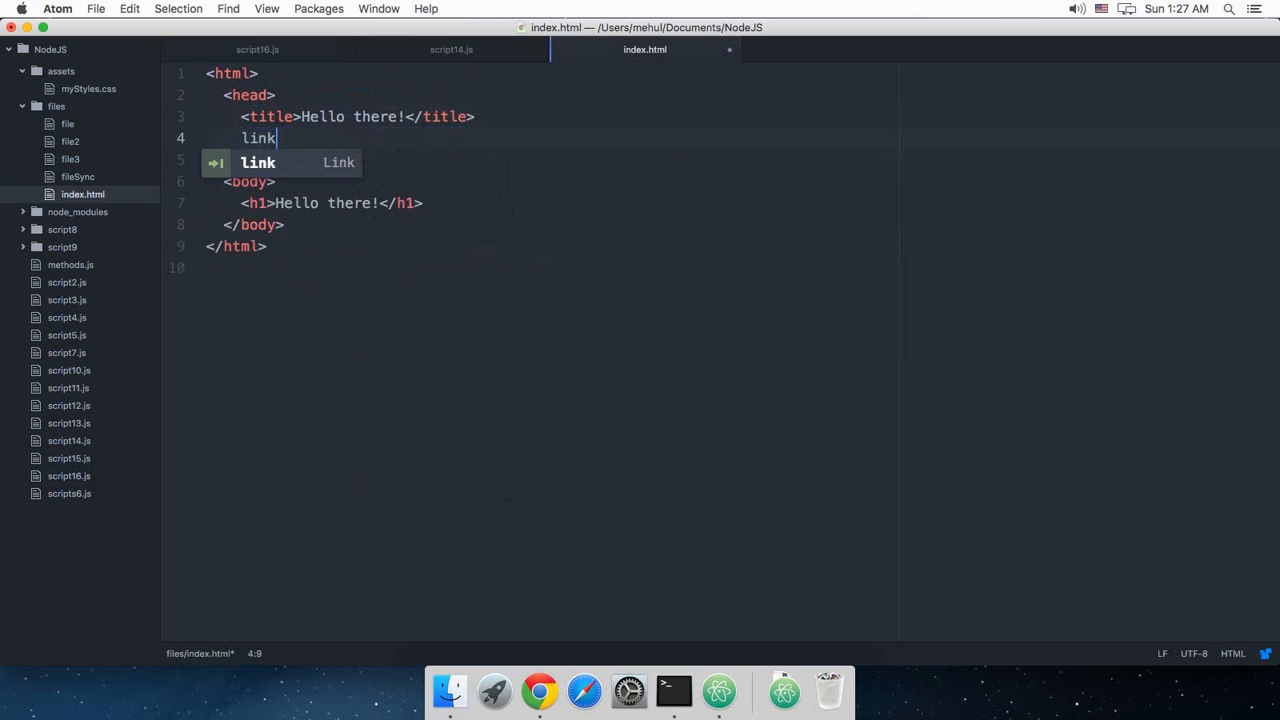
{"action": "key", "text": "Tab"}
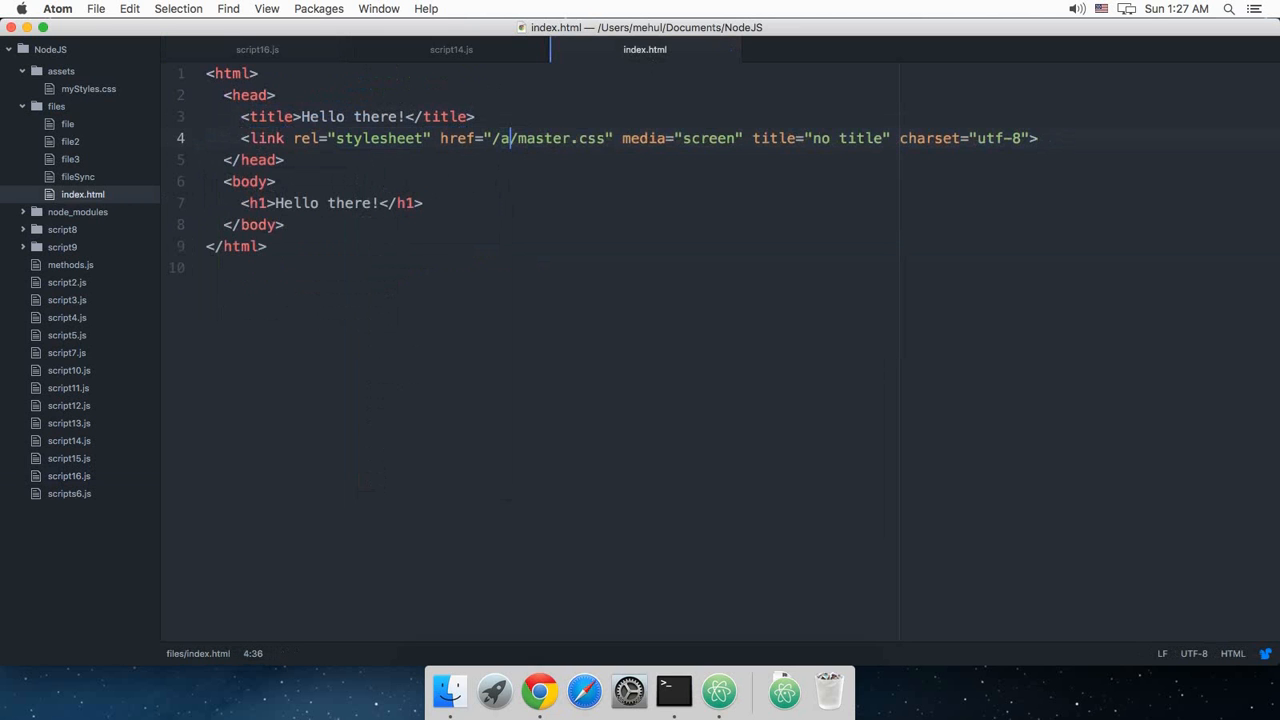
{"action": "type", "text": "ssets"}
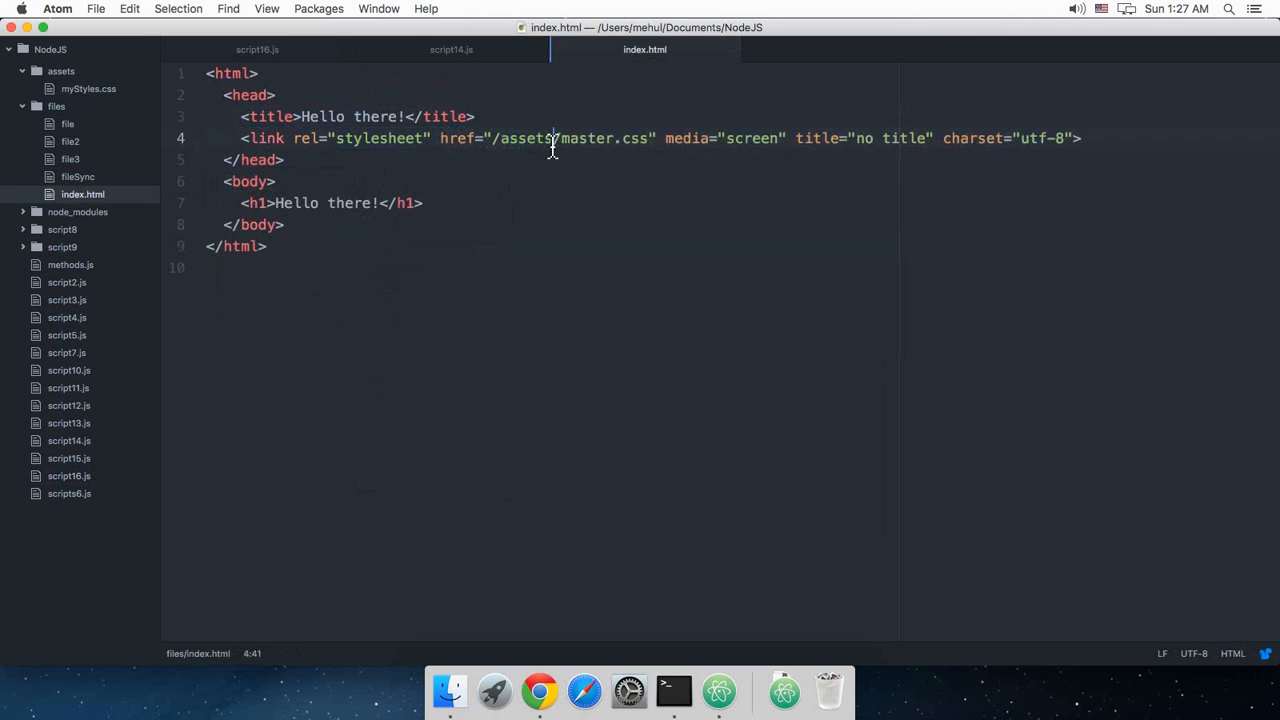
Close script14.js and open script15.js from the project tree.
{"action": "left_click", "coordinate": [451, 49]}
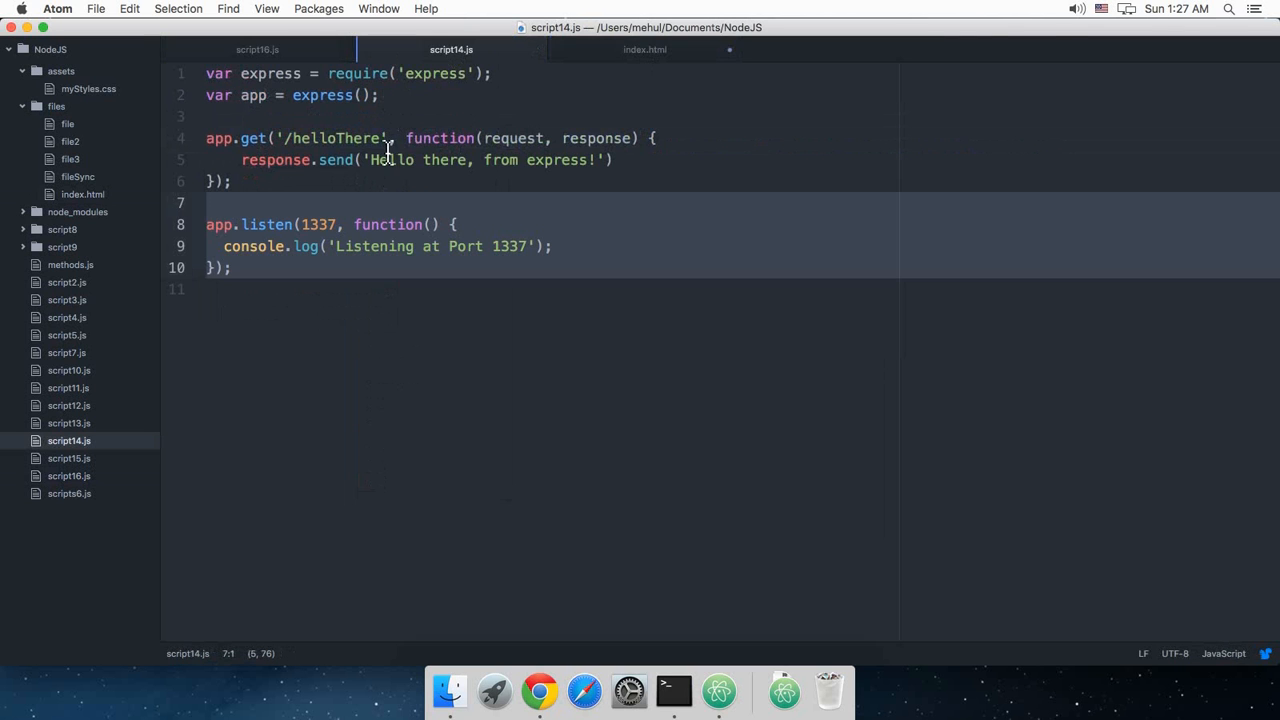
{"action": "left_click", "coordinate": [256, 49]}
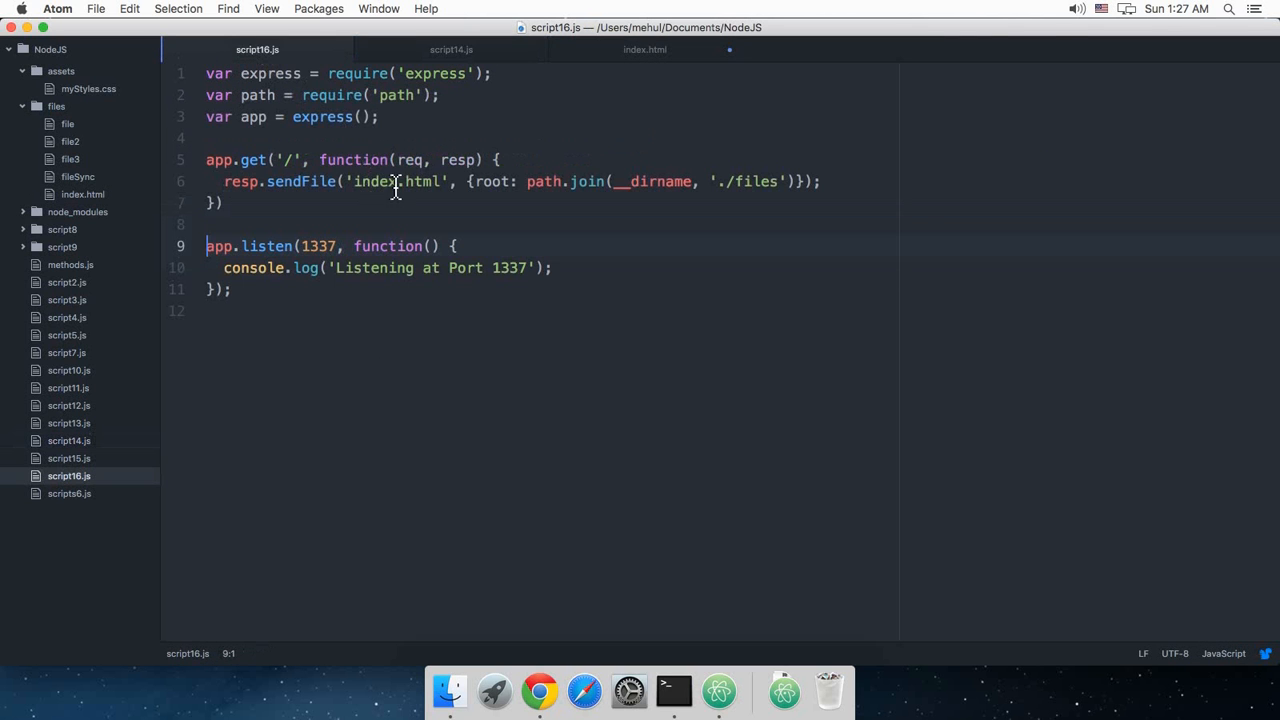
{"action": "left_click", "coordinate": [448, 50]}
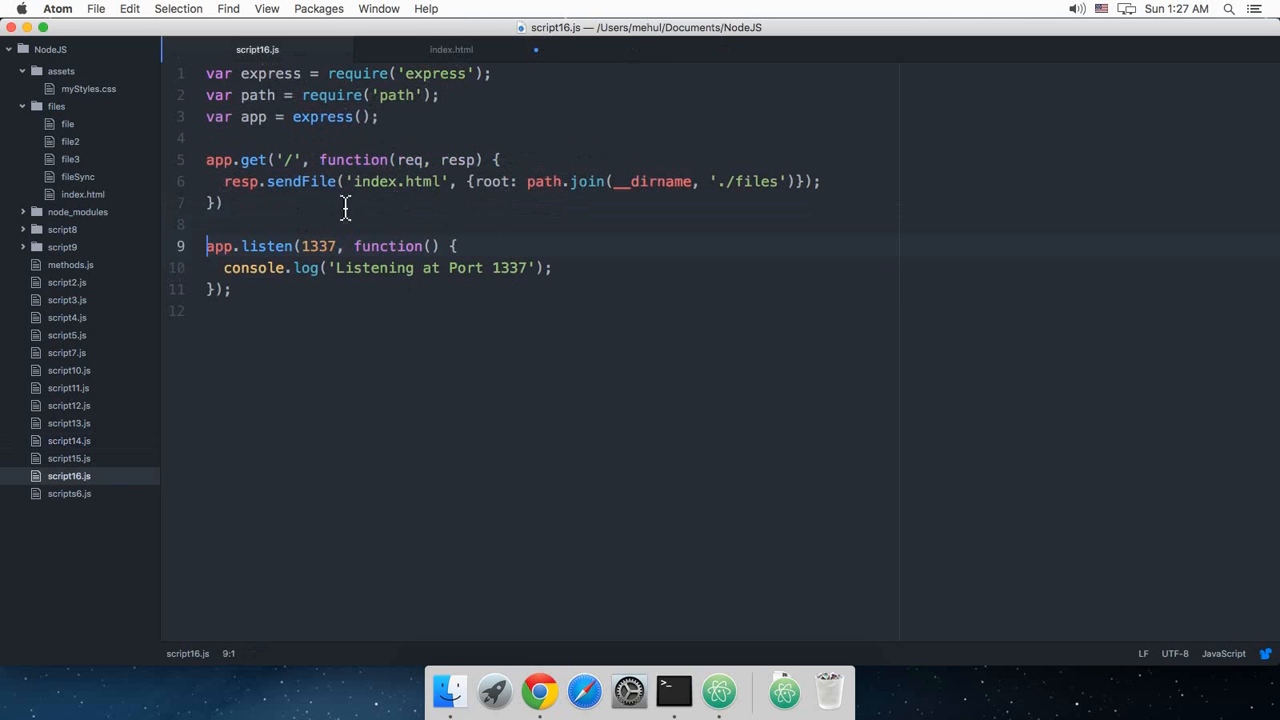
{"action": "left_click", "coordinate": [67, 458]}
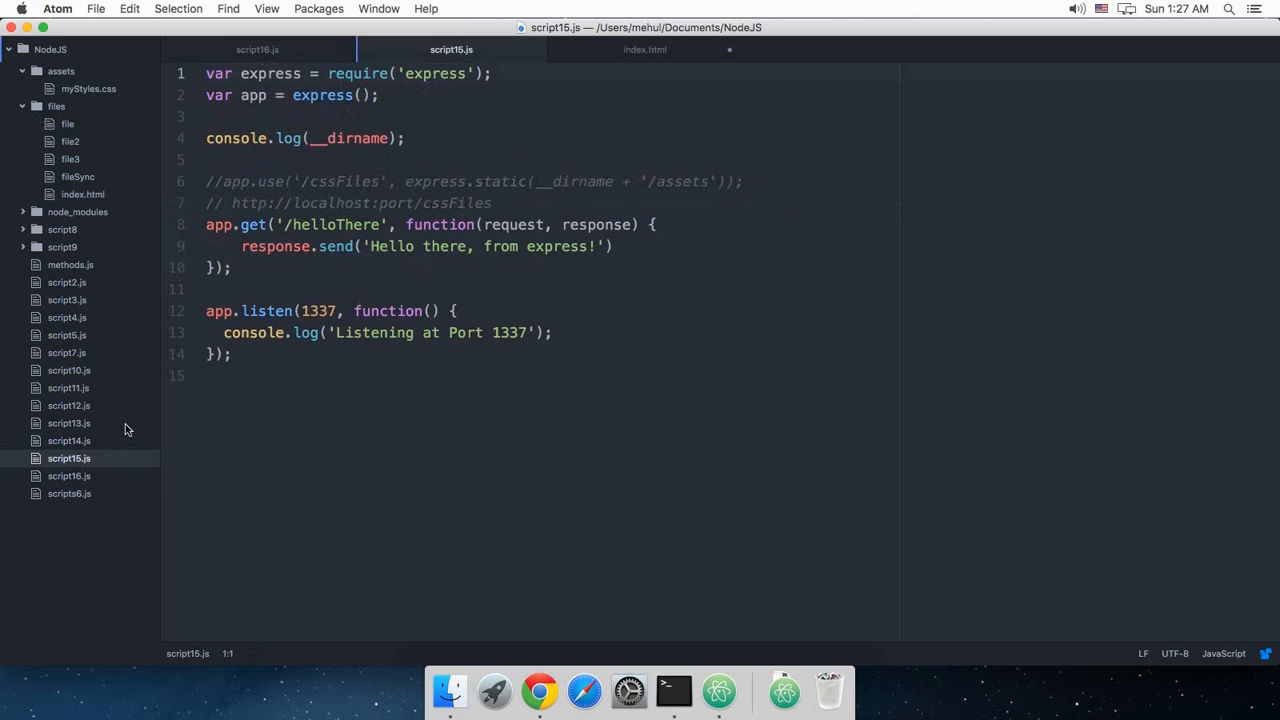
{"action": "mouse_move", "coordinate": [550, 208]}
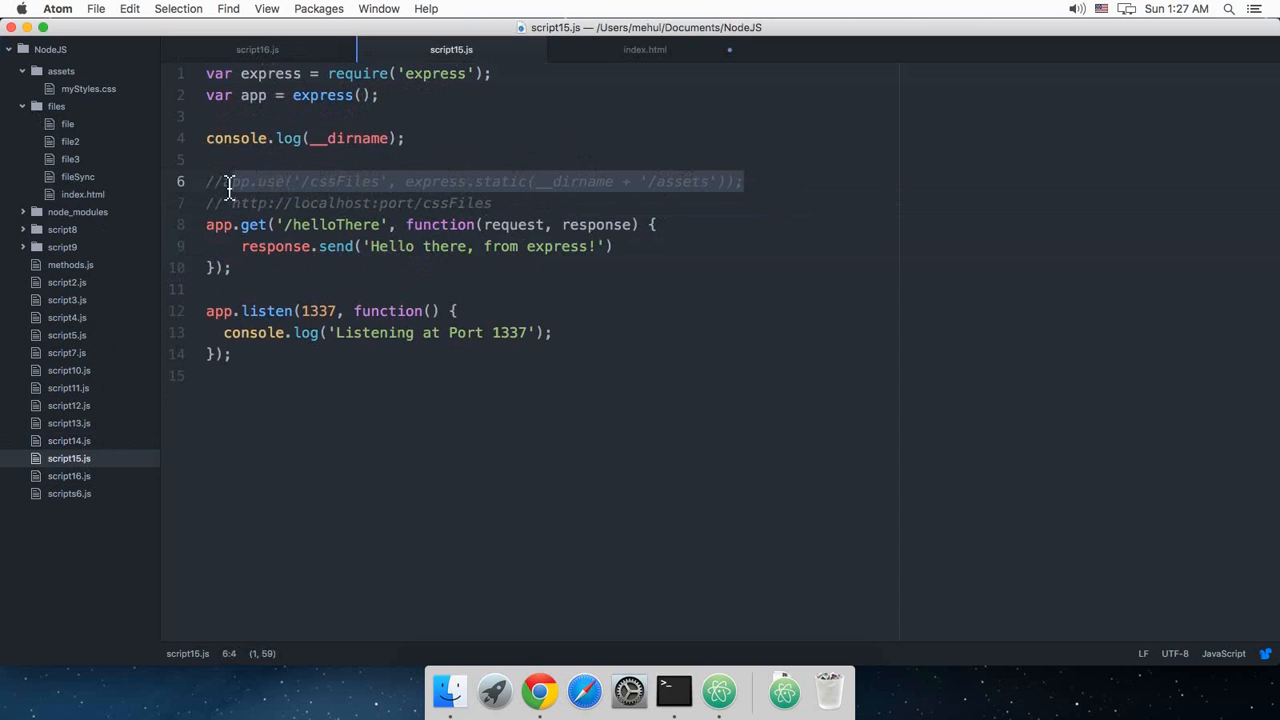
Serve /cssFiles from assets in script16.js and link /cssFiles/myStyles.css in index.html.
{"action": "left_click", "coordinate": [249, 49]}
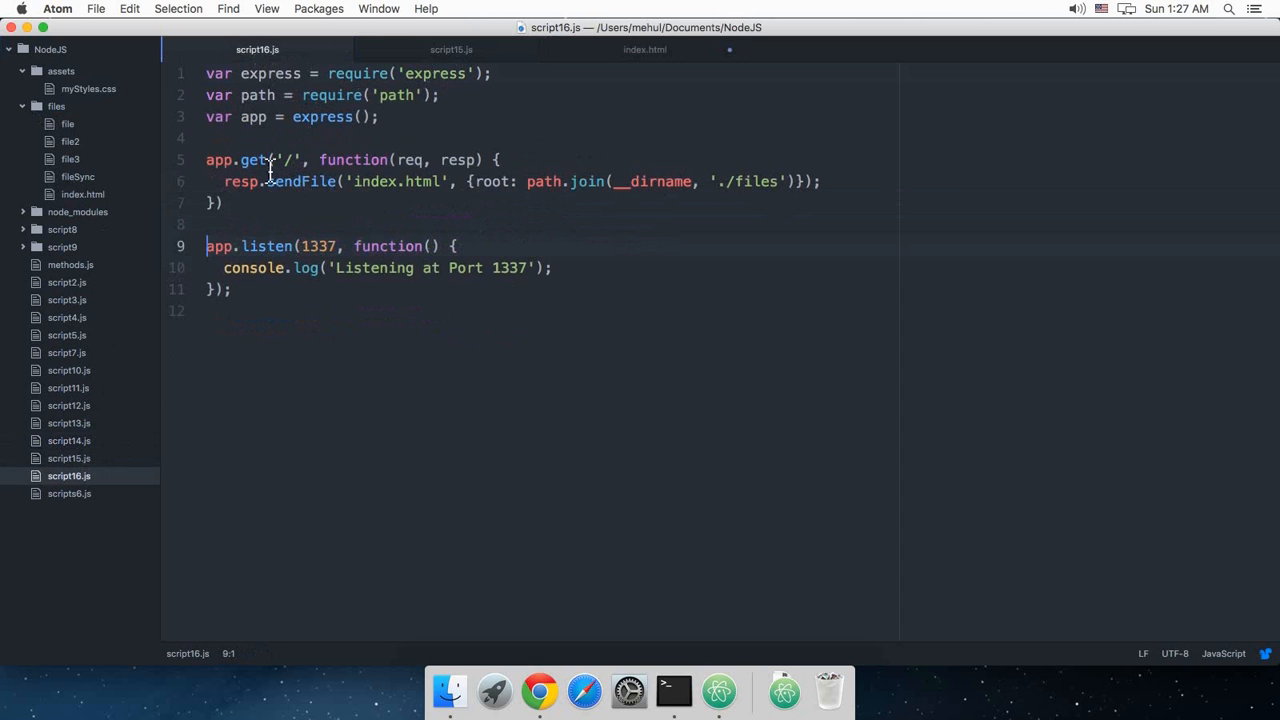
{"action": "type", "text": "app.use('/cssFiles', express.static(__dirname + '/assets'));"}
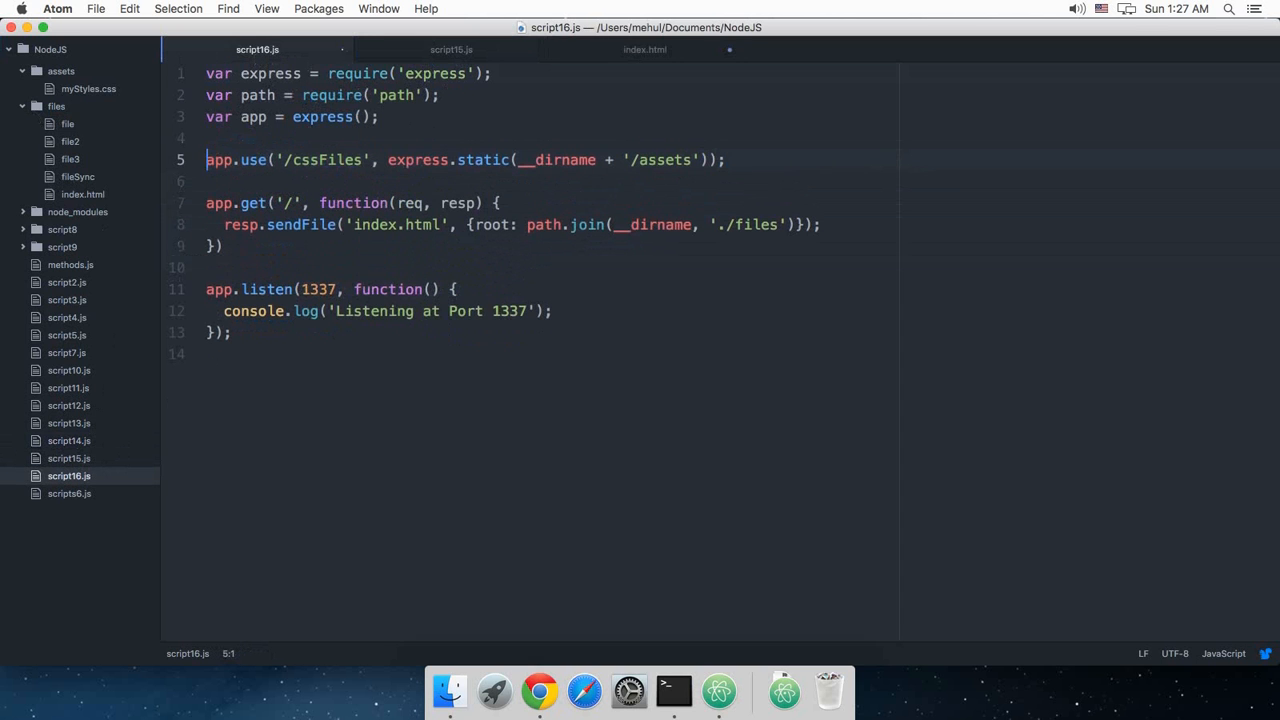
{"action": "left_click", "coordinate": [645, 49]}
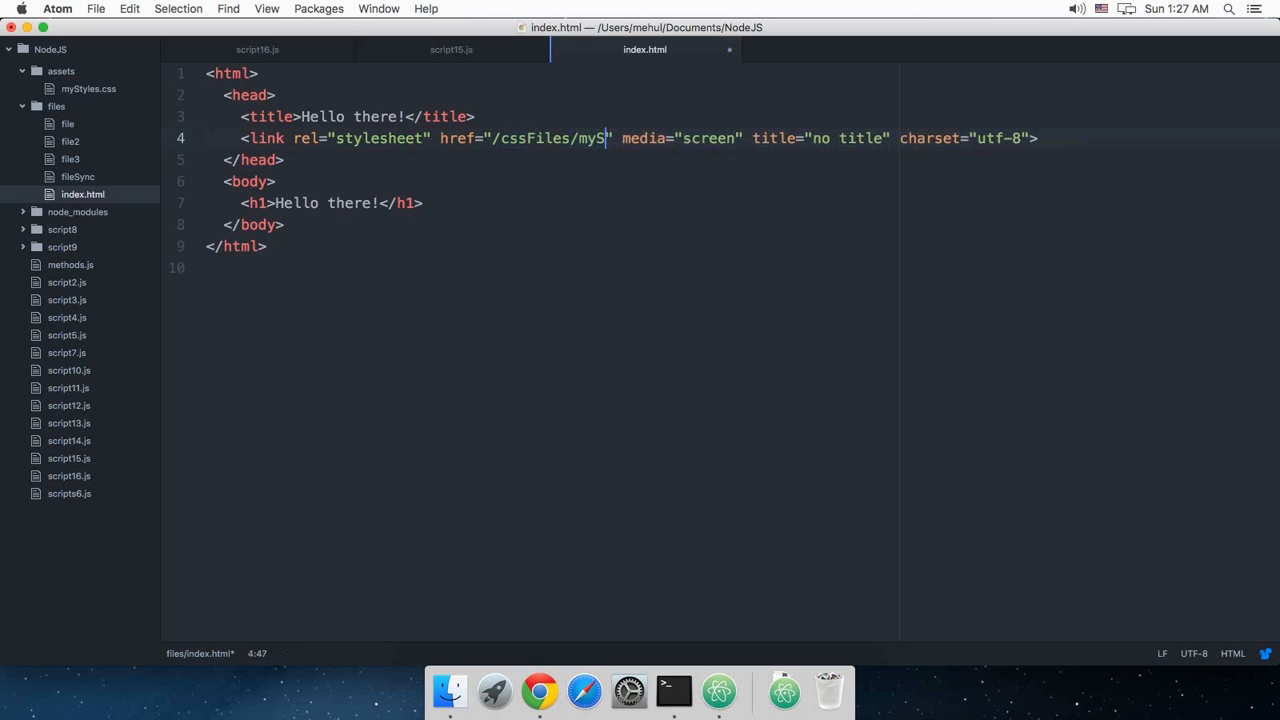
{"action": "type", "text": "tyles.cs"}
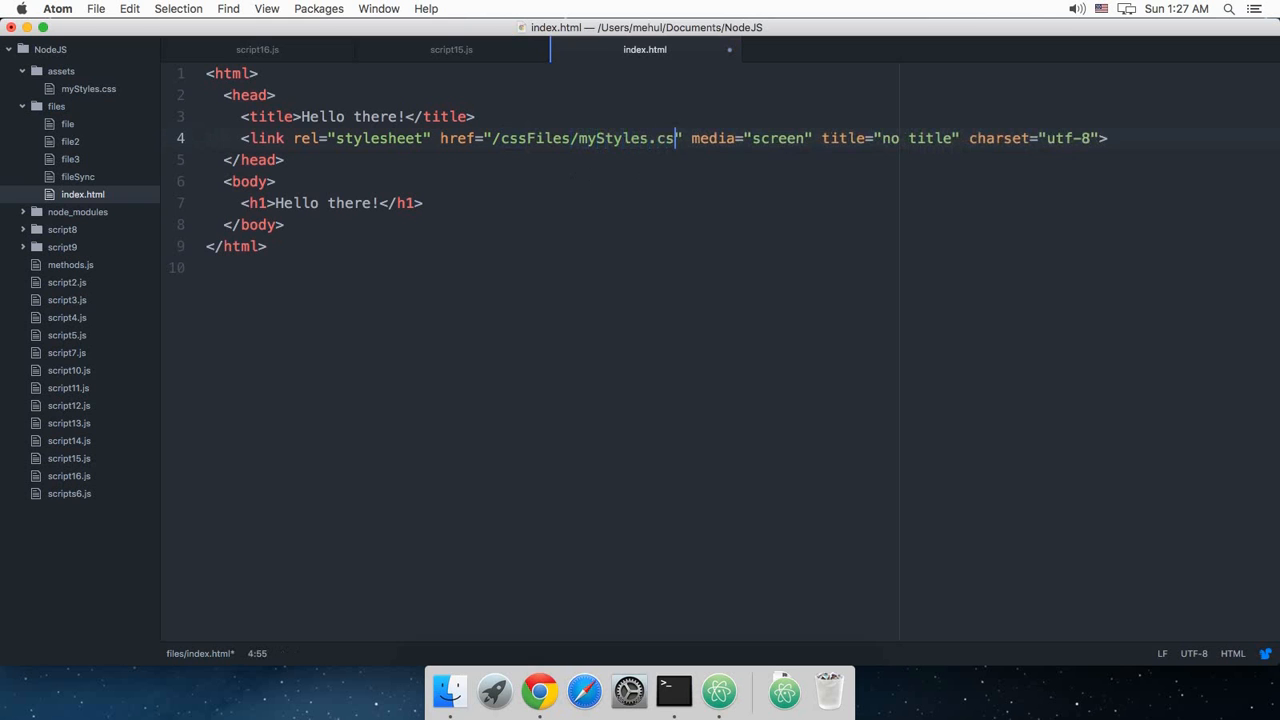
{"action": "type", "text": "s"}
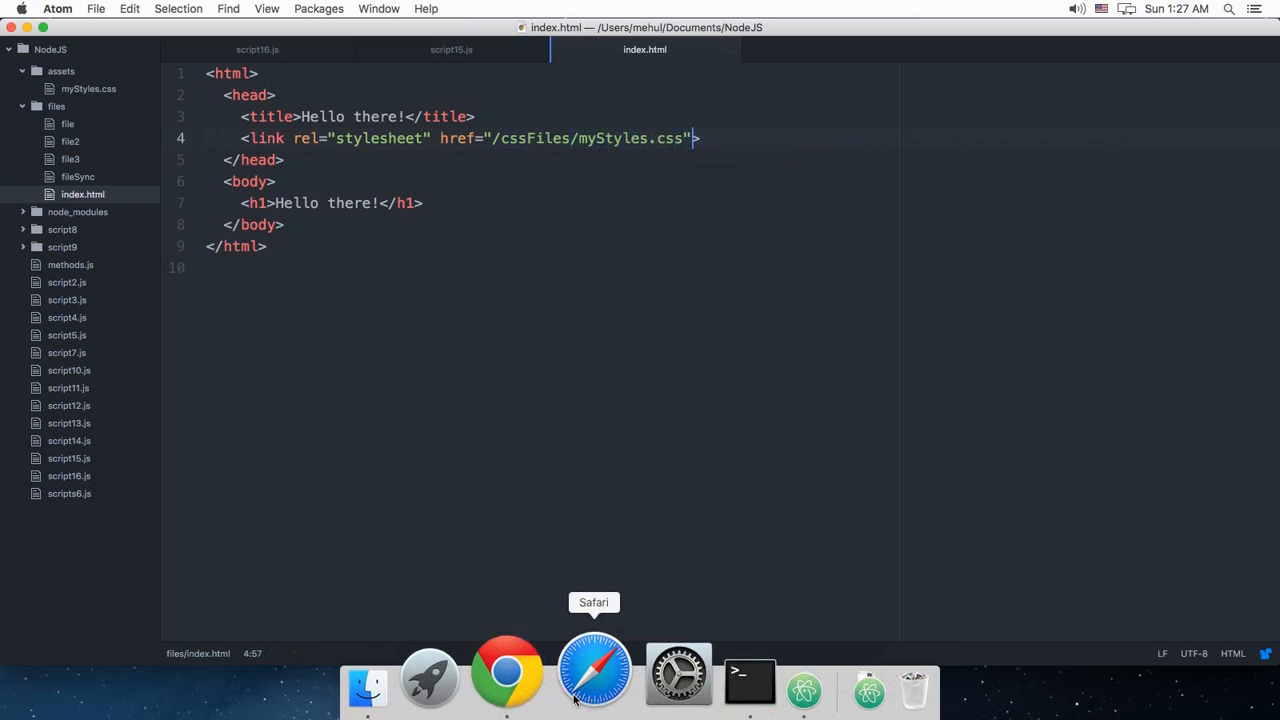
{"action": "left_click", "coordinate": [509, 677]}
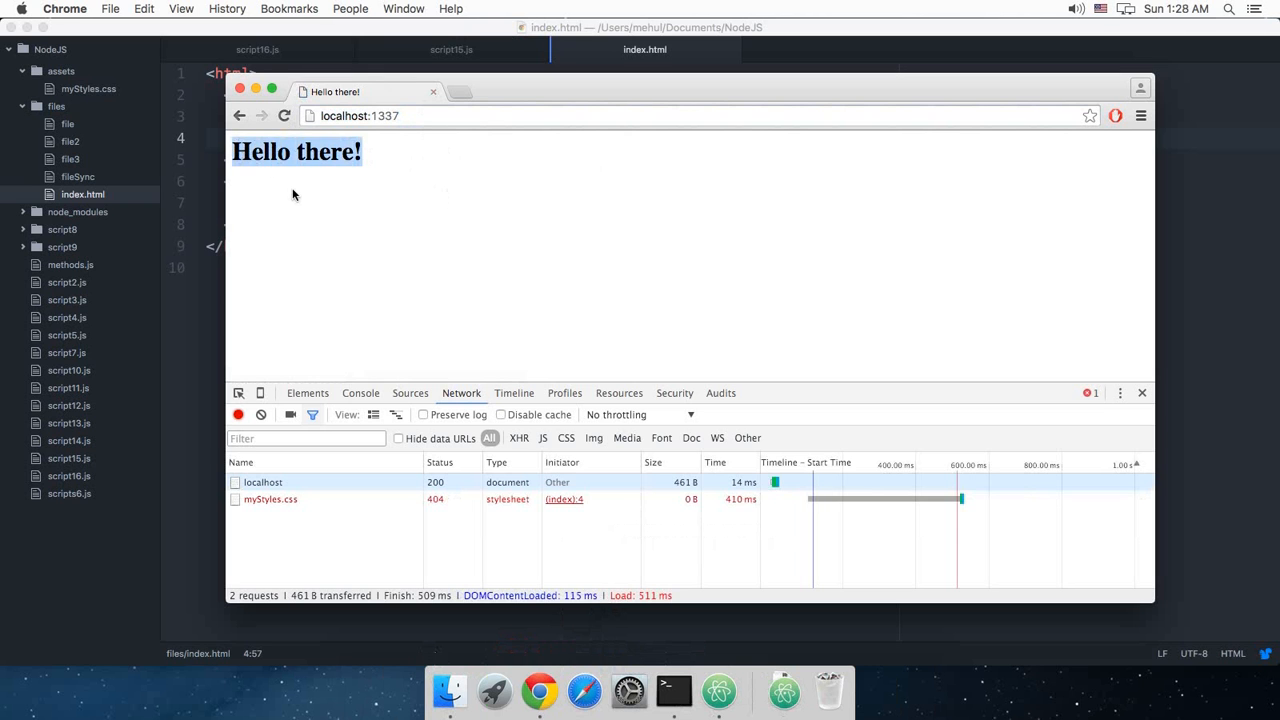
Restart the node server and reload so myStyles.css loads with status 200.
{"action": "left_click", "coordinate": [270, 499]}
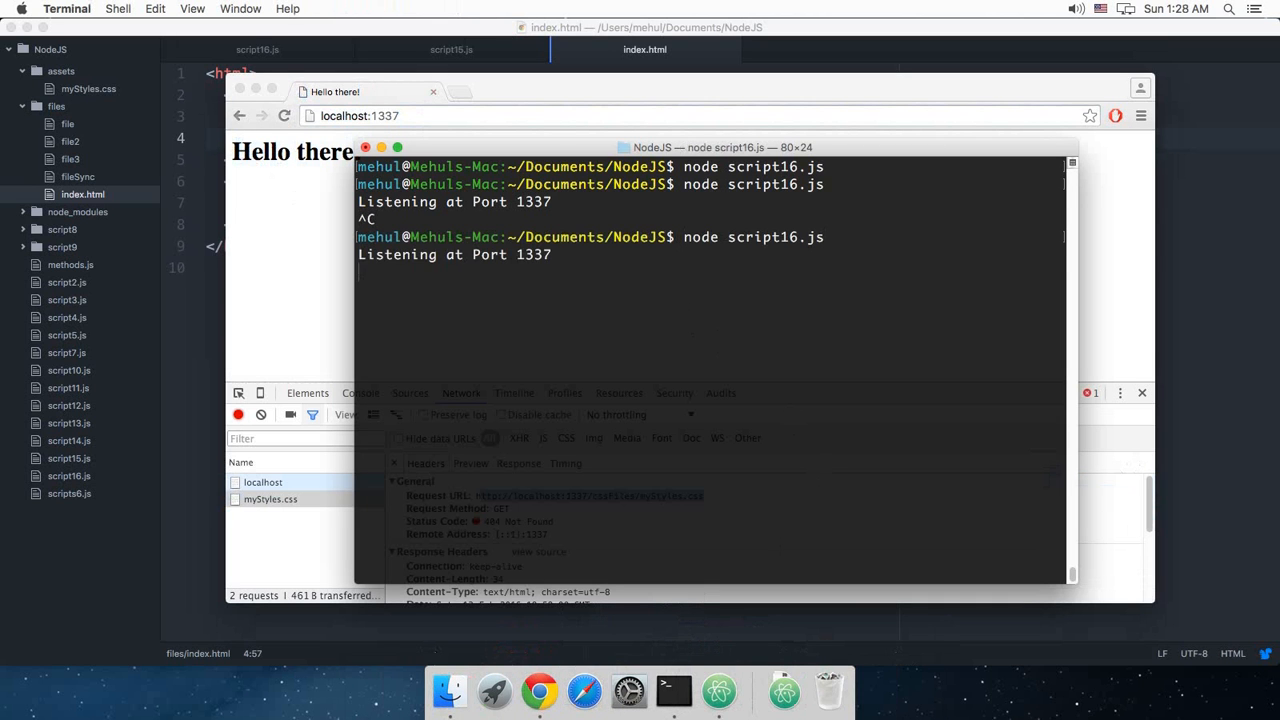
{"action": "left_click", "coordinate": [538, 688]}
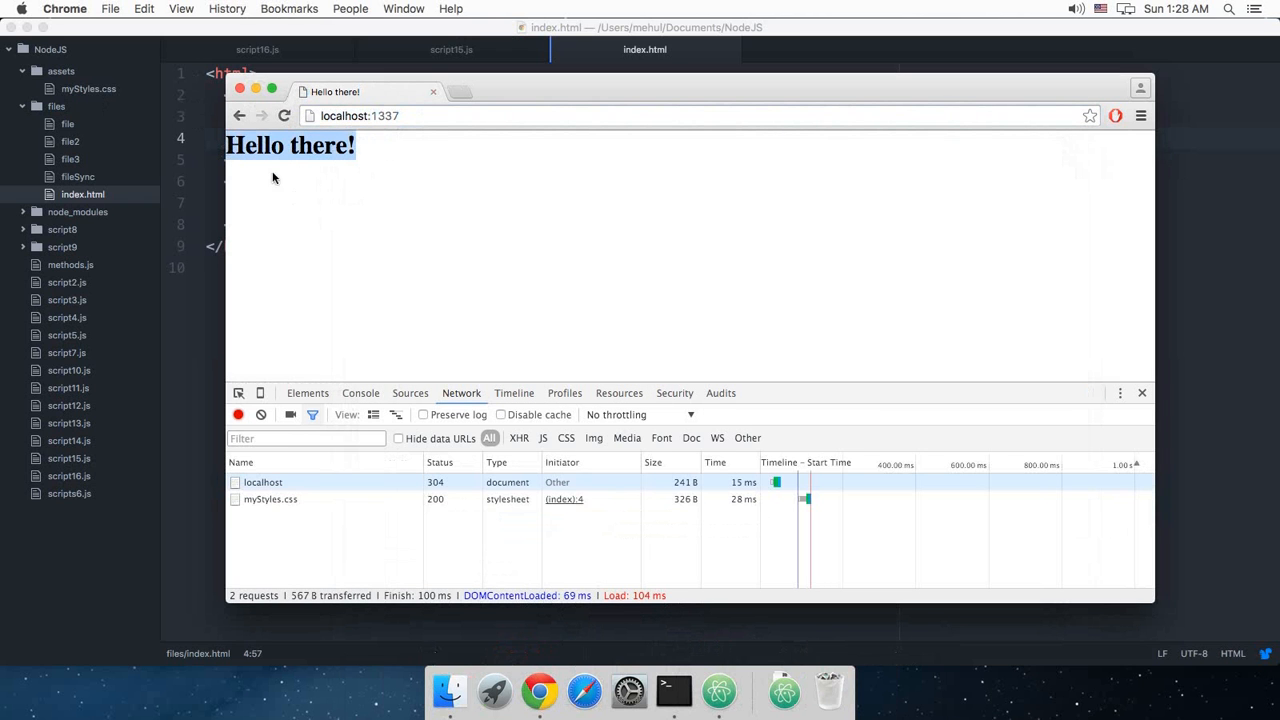
{"action": "left_click", "coordinate": [270, 499]}
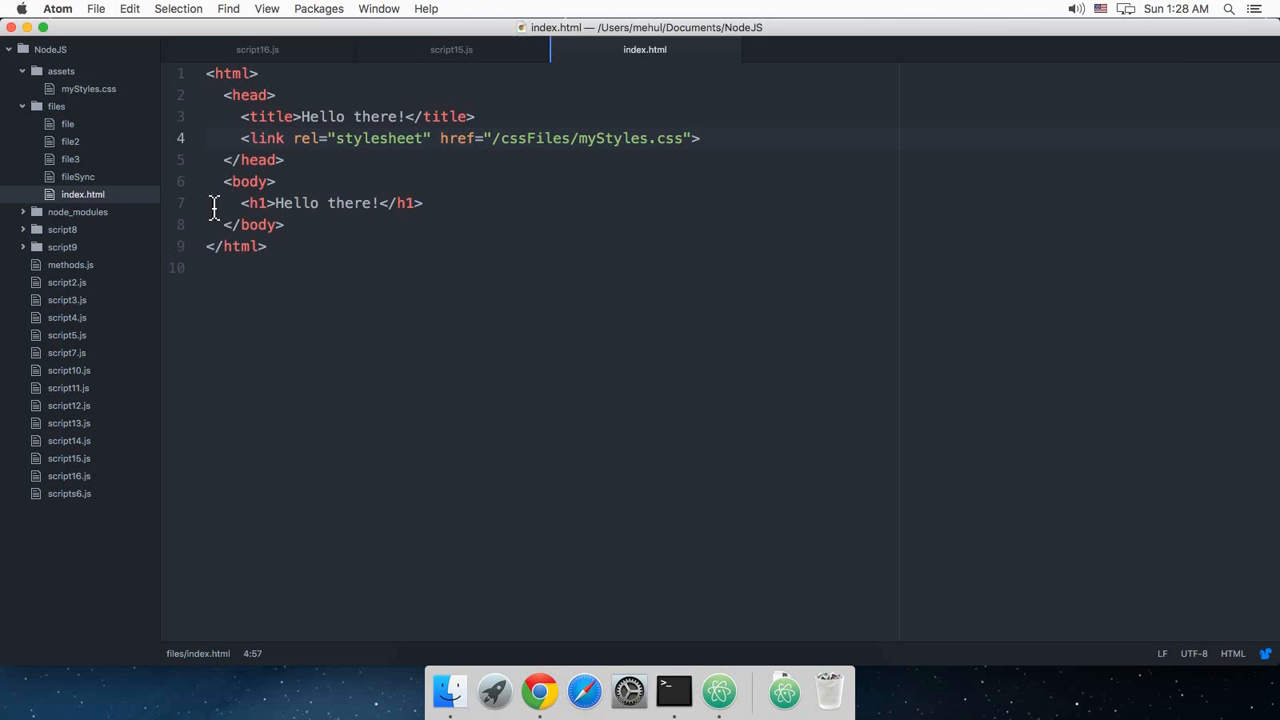
Close the script15.js tab, bringing script16.js back to the front.
{"action": "left_click", "coordinate": [446, 49]}
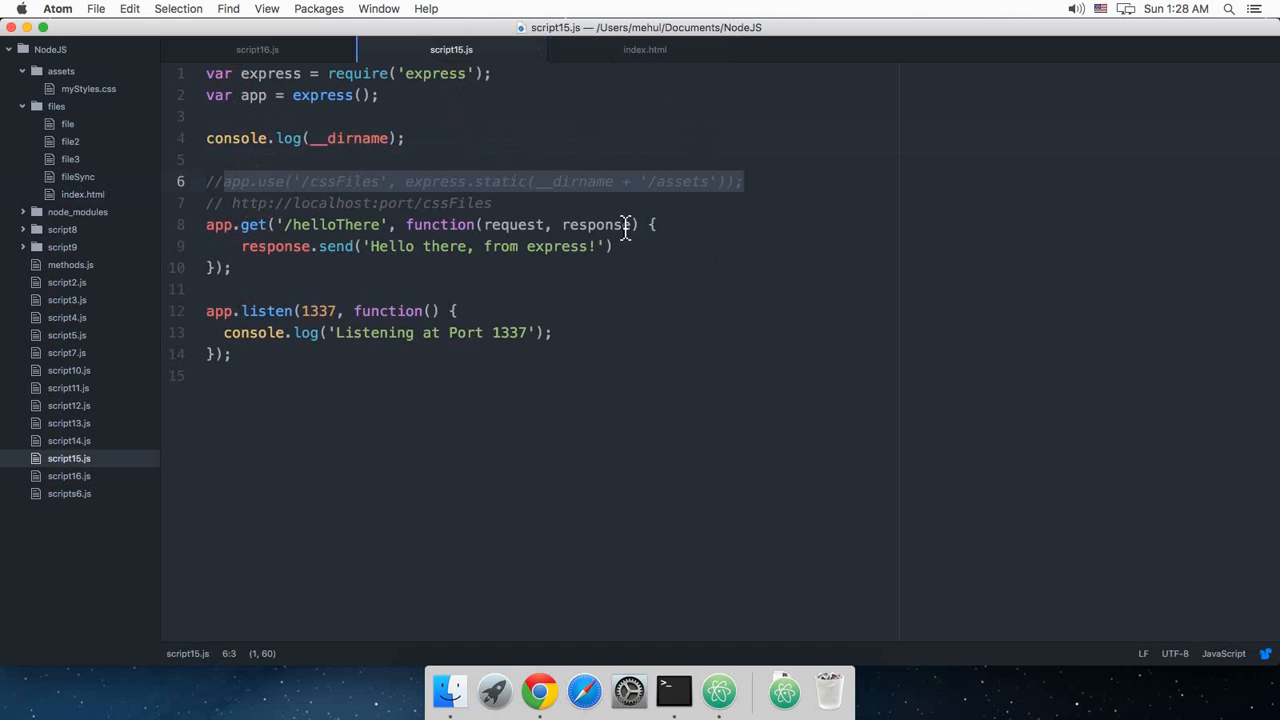
{"action": "left_click", "coordinate": [257, 49]}
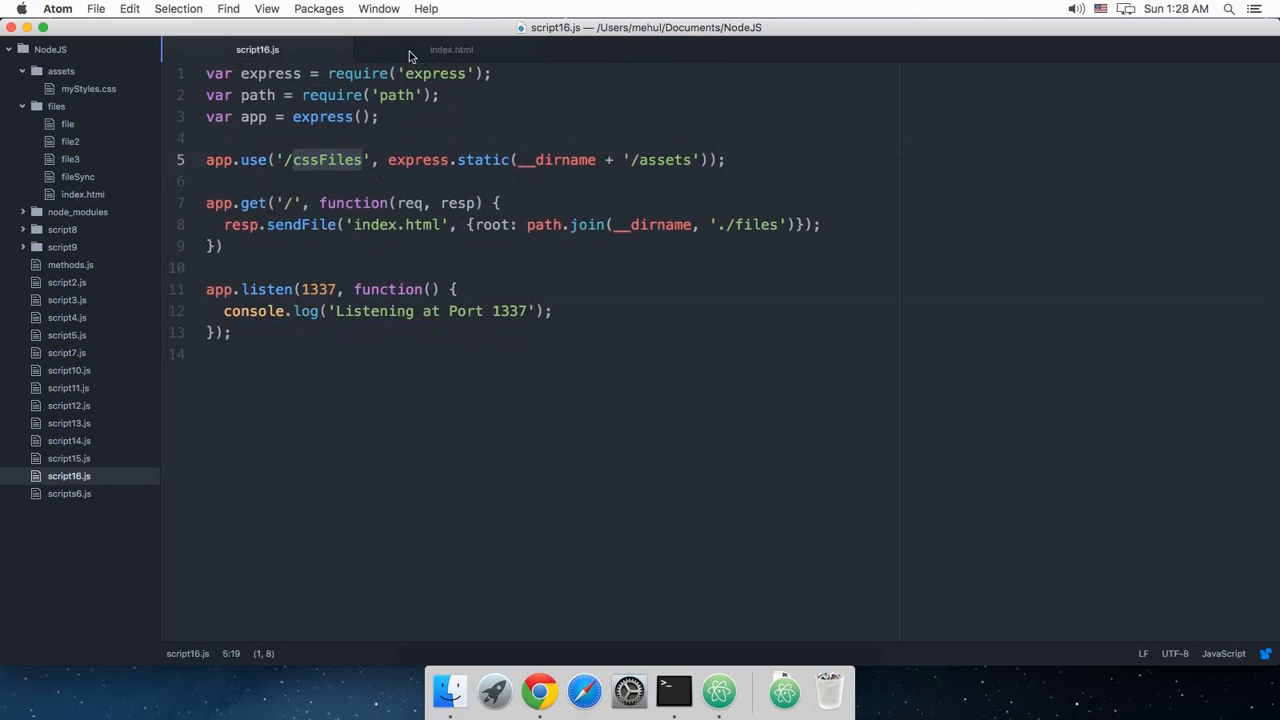